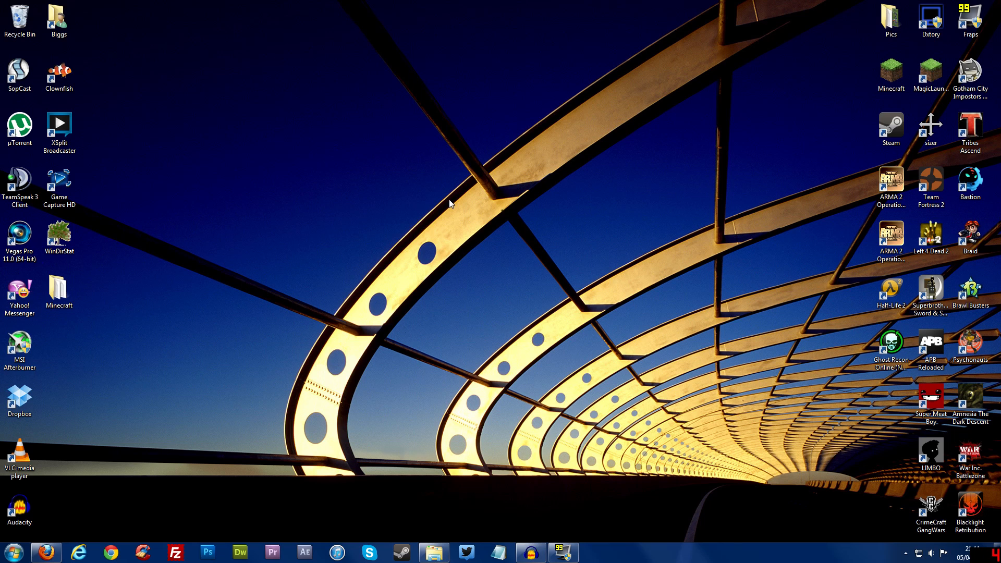
pyautogui.moveTo(469, 193)
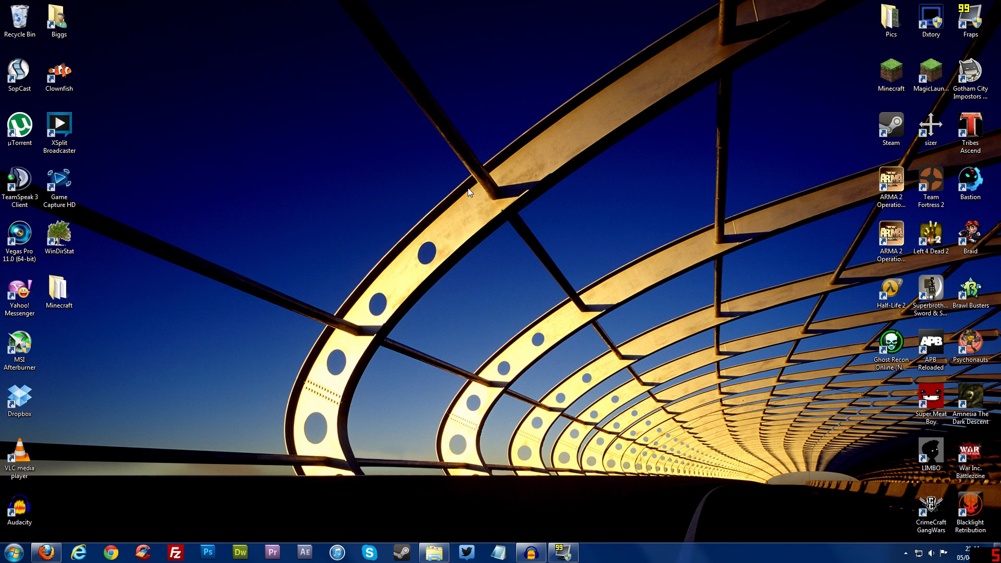
pyautogui.moveTo(529, 154)
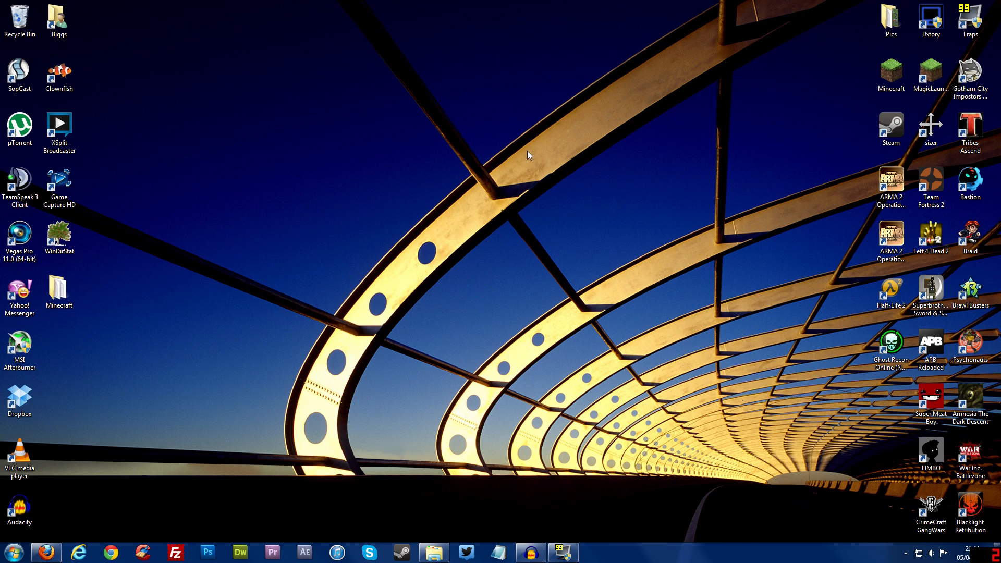
pyautogui.moveTo(560, 185)
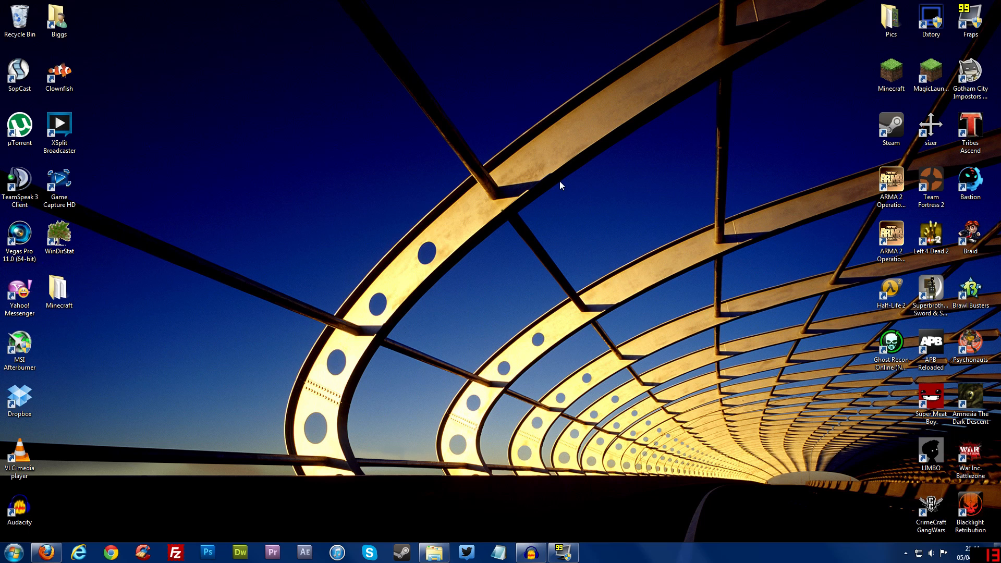
pyautogui.moveTo(551, 197)
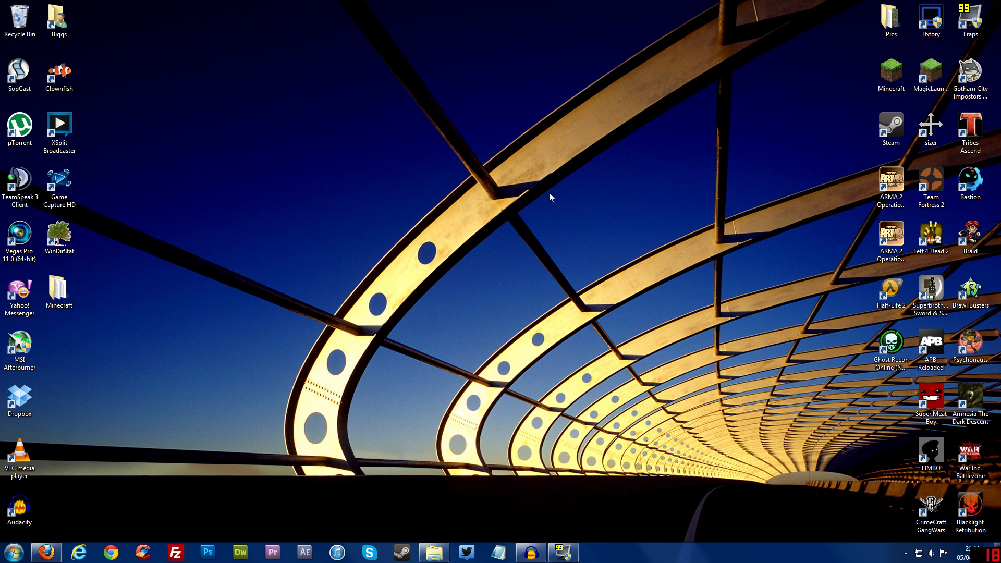
pyautogui.moveTo(546, 204)
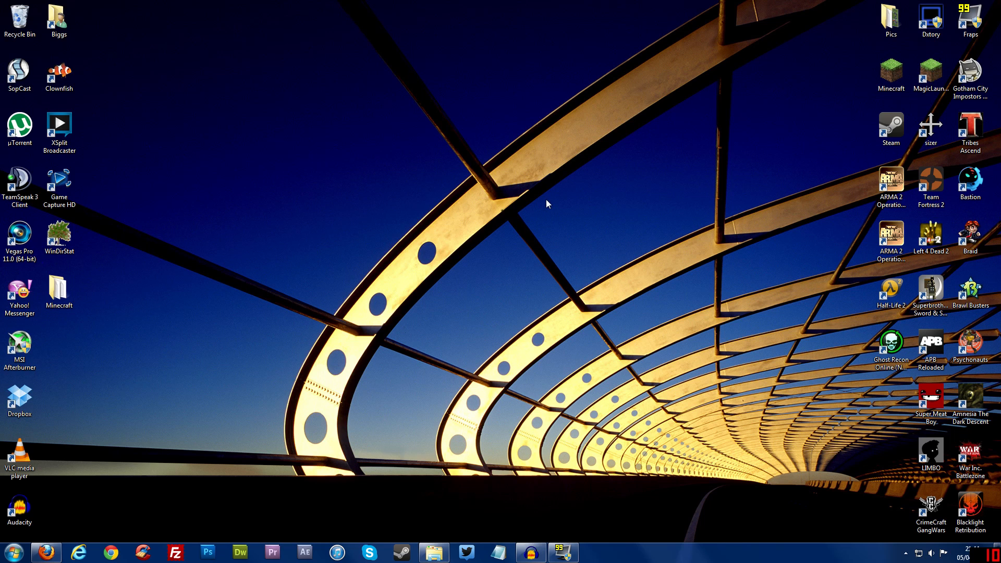
pyautogui.moveTo(575, 195)
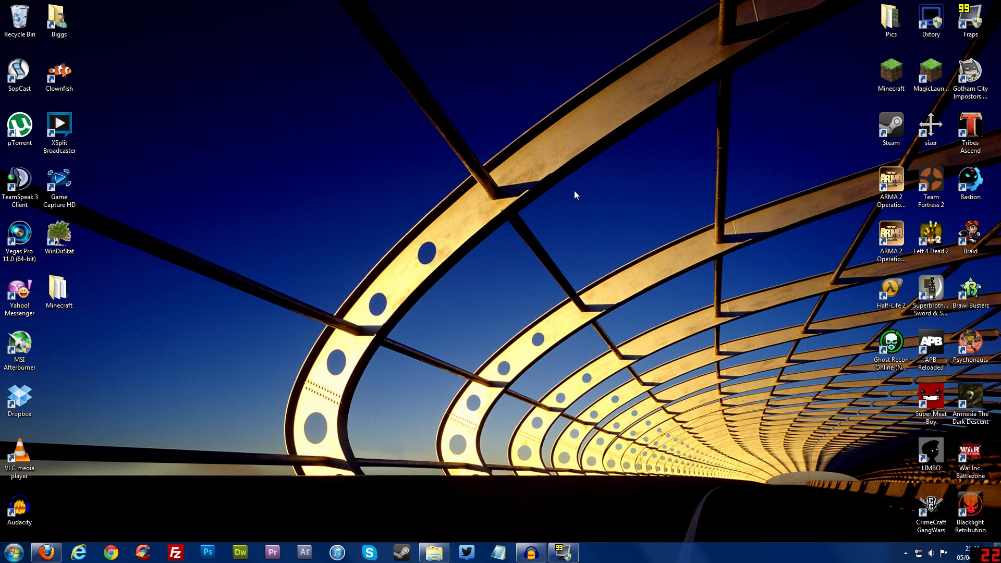
pyautogui.moveTo(511, 214)
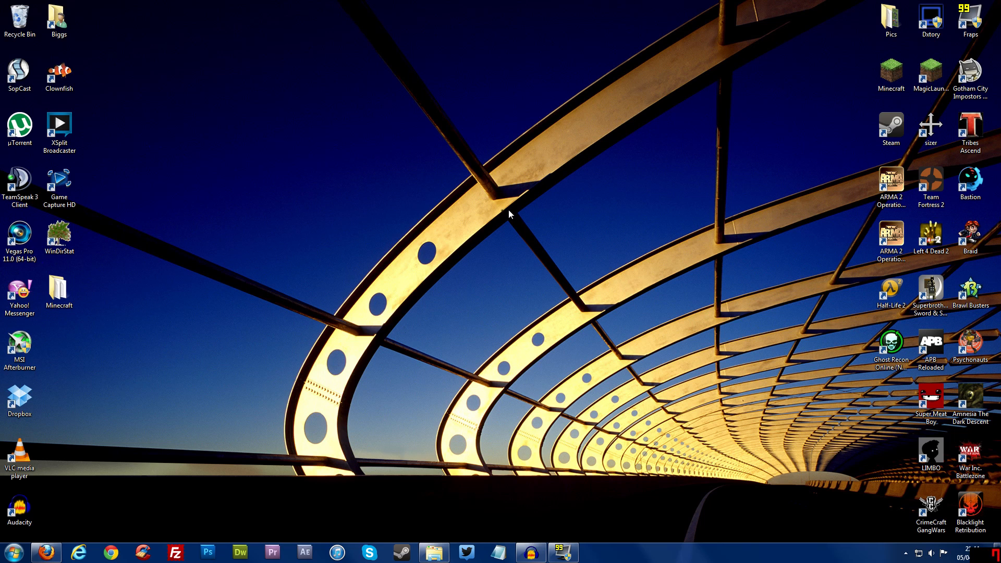
pyautogui.moveTo(512, 212)
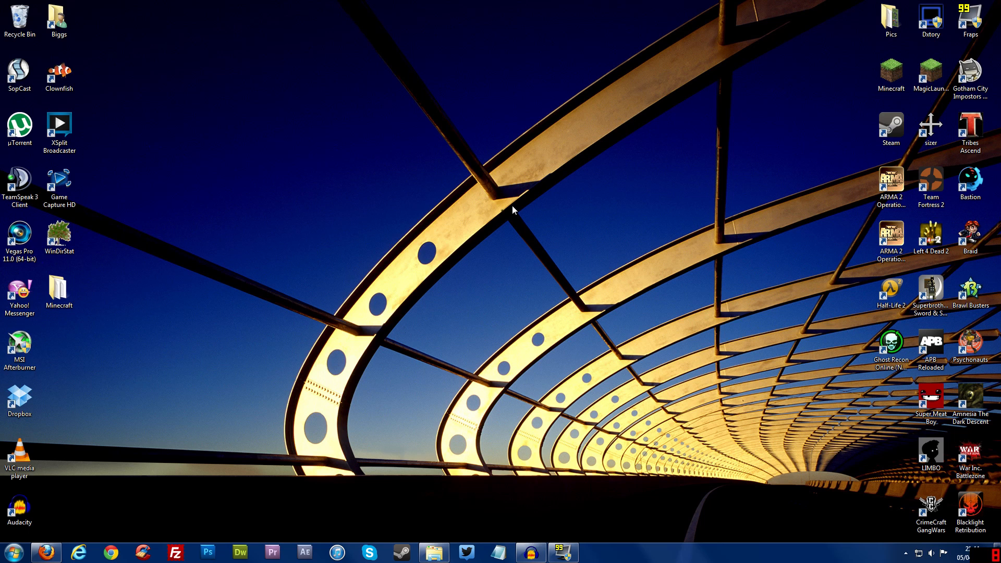
pyautogui.moveTo(526, 211)
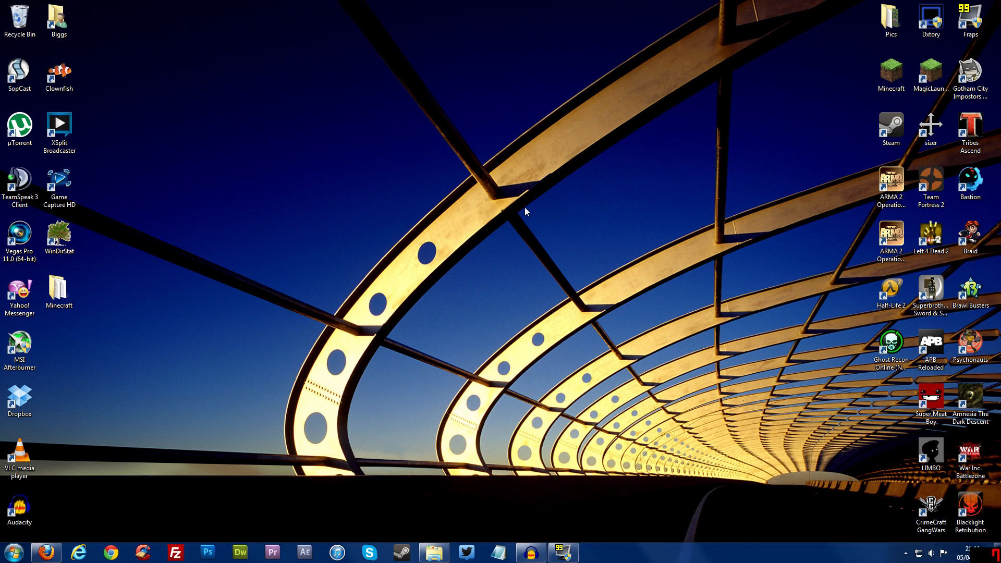
pyautogui.moveTo(567, 214)
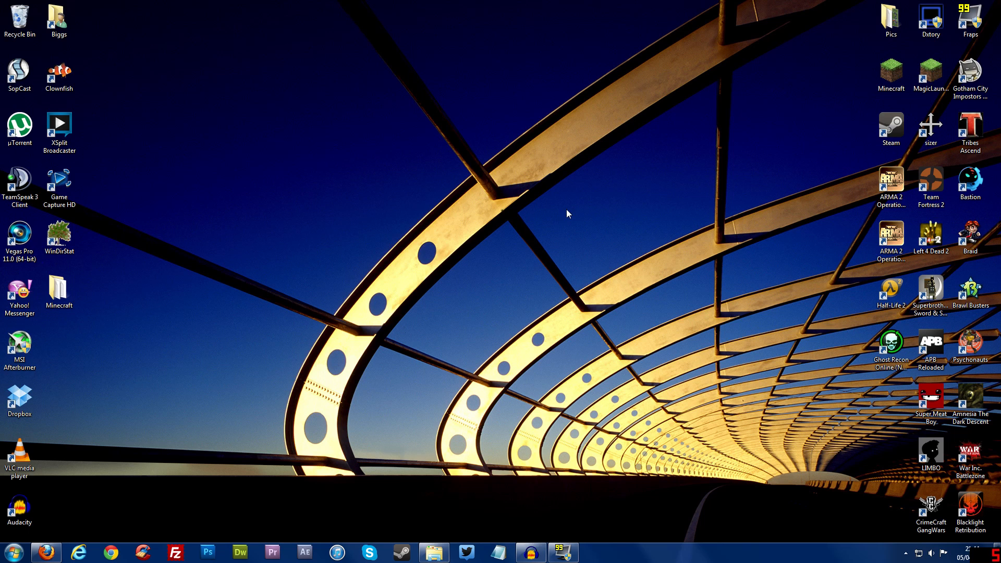
pyautogui.moveTo(455, 271)
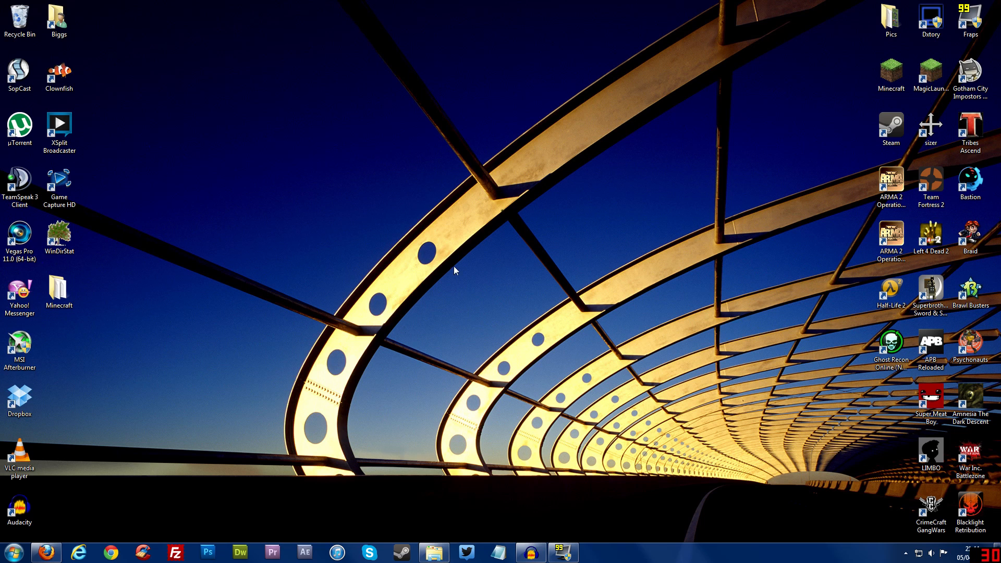
# Search %appdata% from the Start menu to open the Roaming folder
pyautogui.click(13, 551)
pyautogui.write('%')
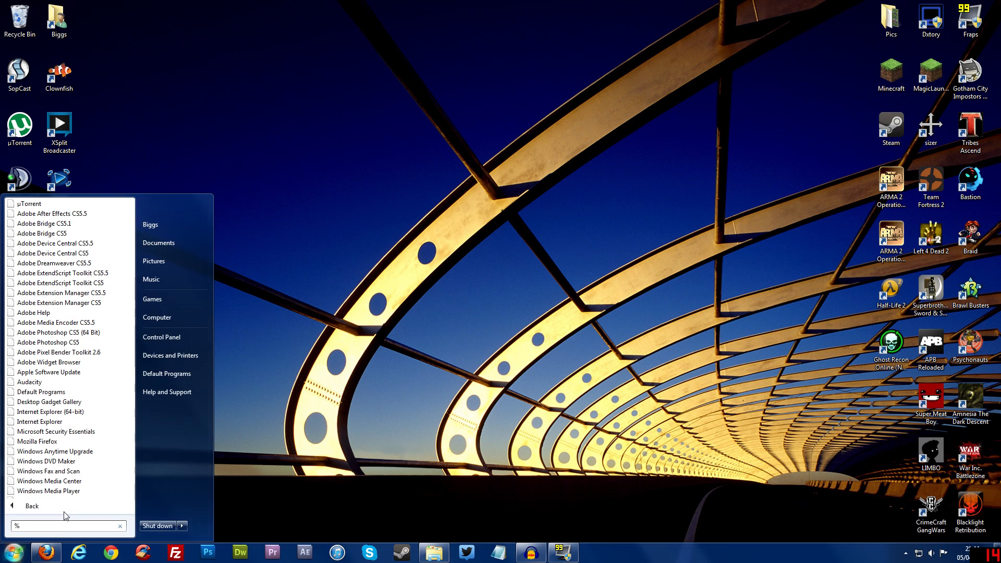
pyautogui.write('appdata%')
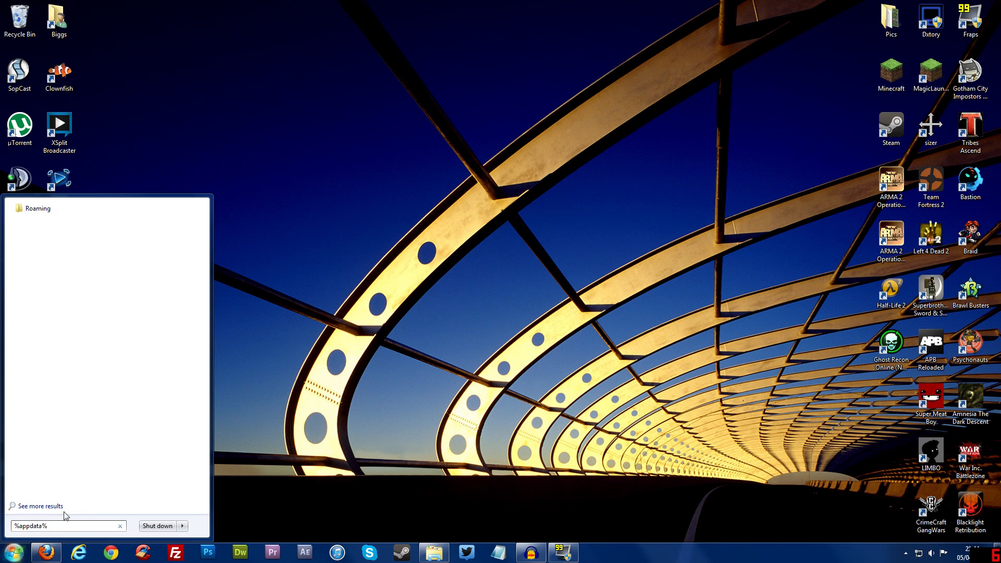
pyautogui.press('Enter')
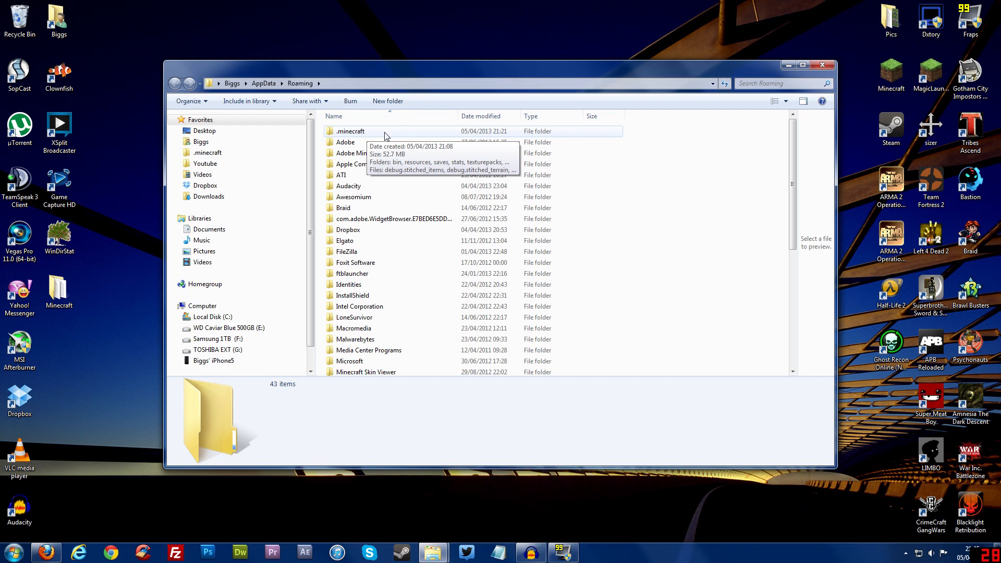
# Delete the bin folder inside .minecraft, confirming its move to the Recycle Bin
pyautogui.doubleClick(350, 131)
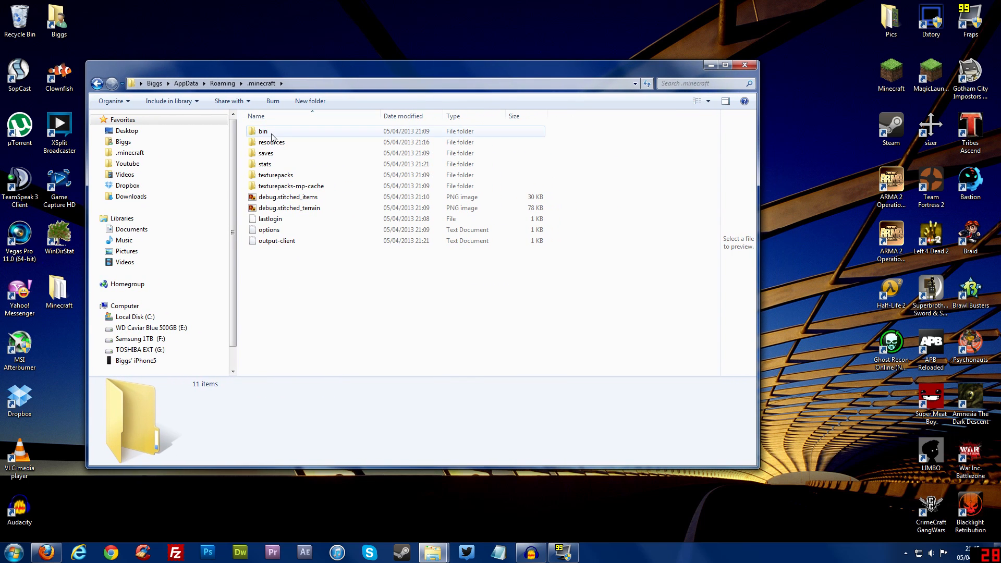
pyautogui.click(263, 131)
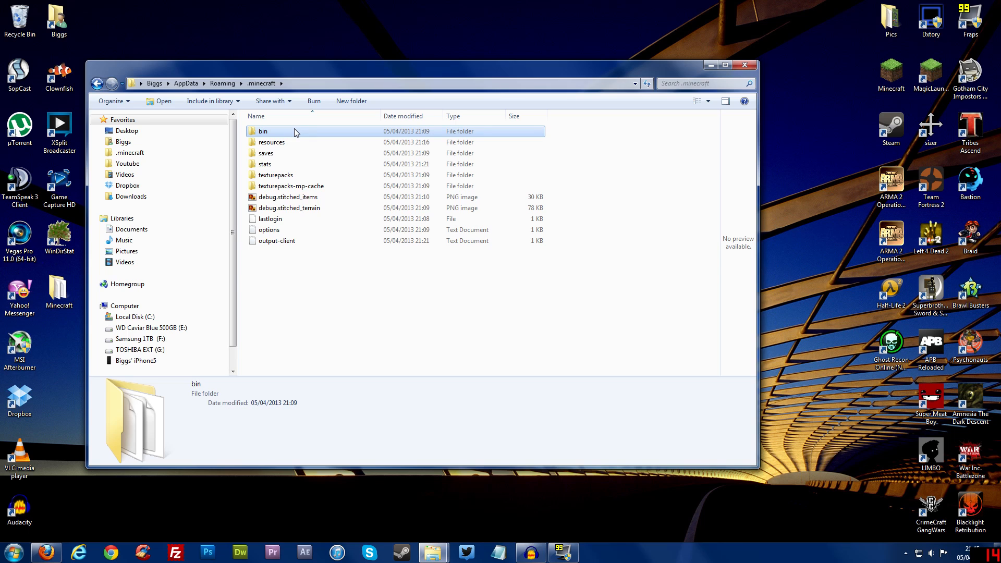
pyautogui.moveTo(296, 136)
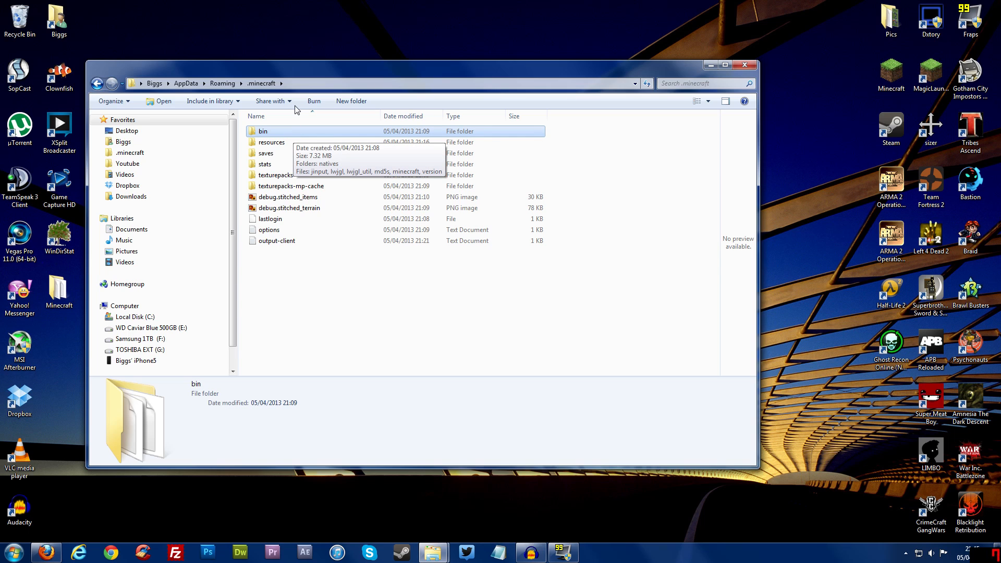
pyautogui.moveTo(337, 184)
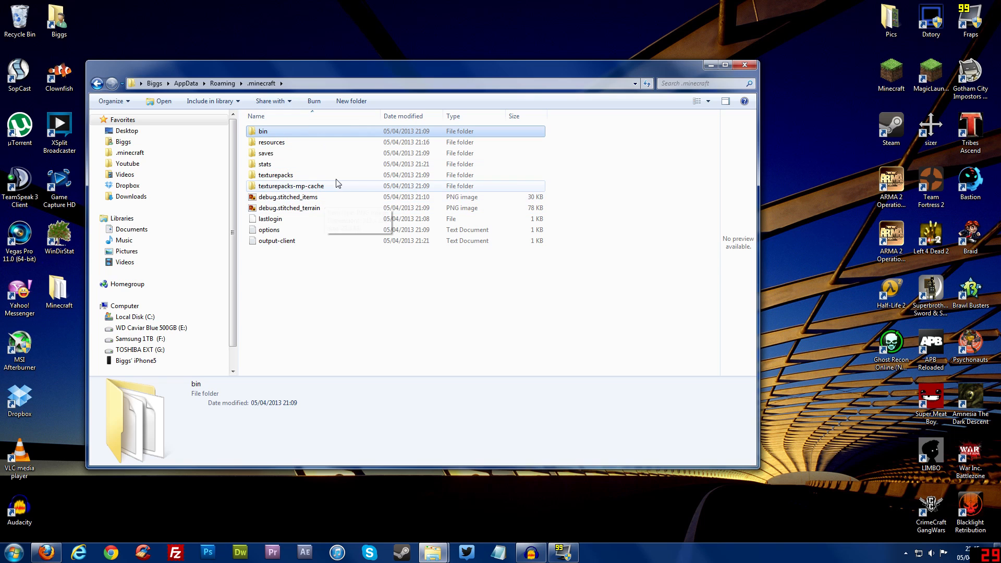
pyautogui.moveTo(336, 186)
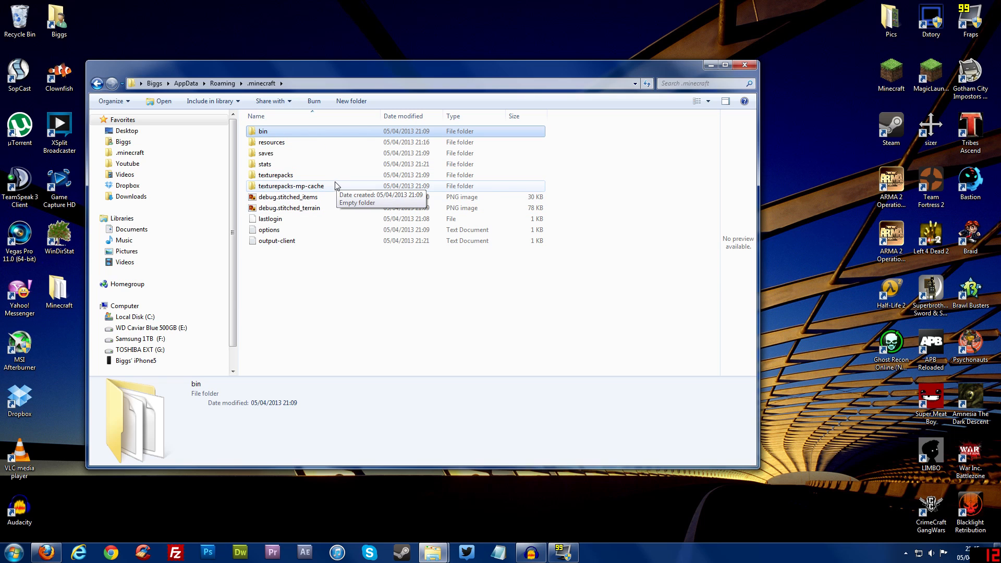
pyautogui.click(271, 142)
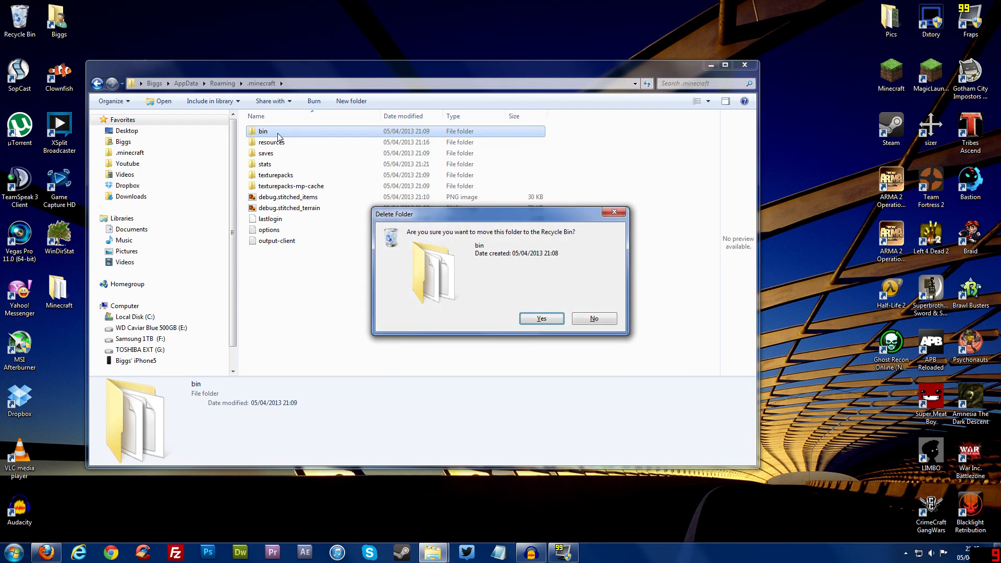
pyautogui.click(541, 319)
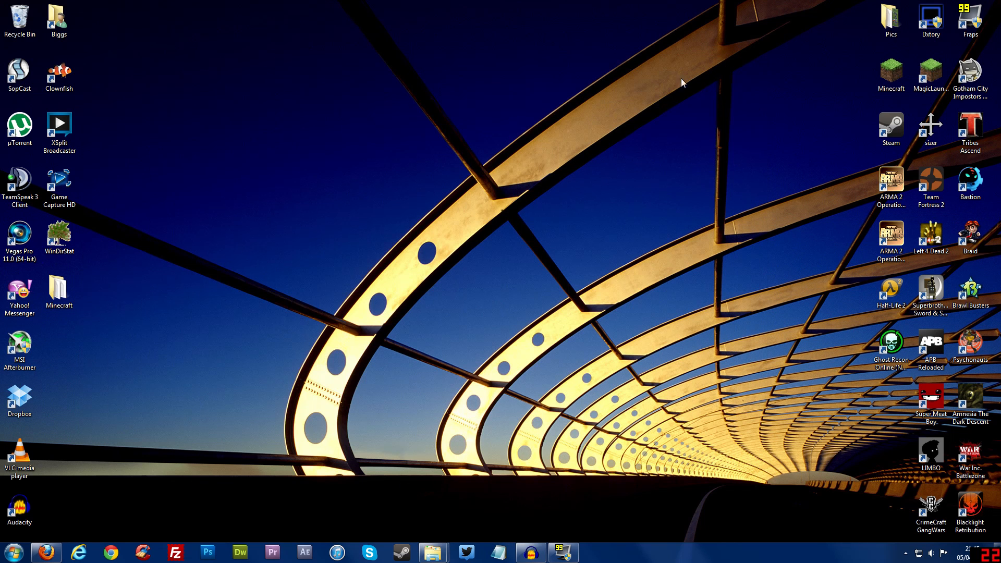
# Launch Minecraft and log in to re-download files and reach the 1.5.1 title screen, then close it
pyautogui.click(890, 73)
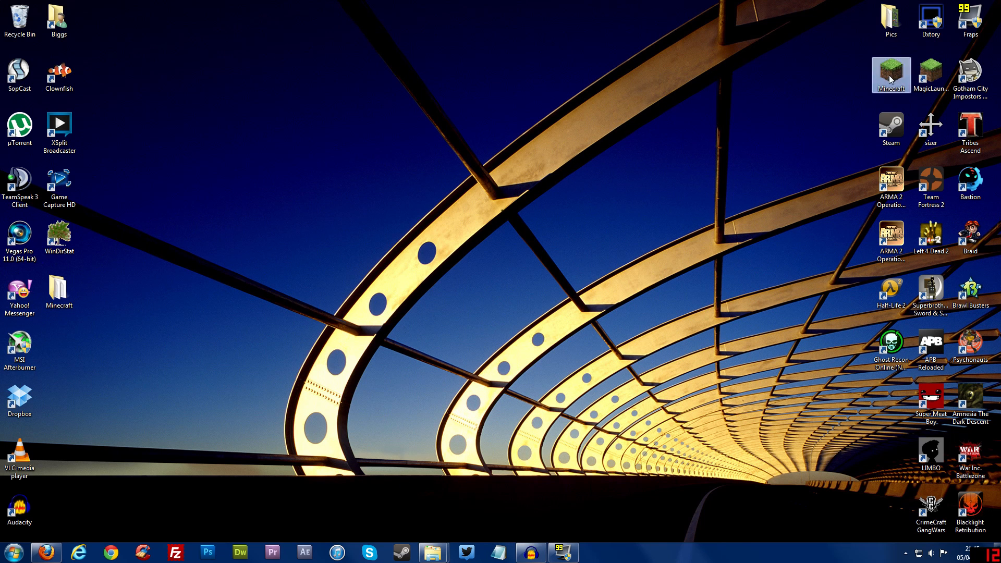
pyautogui.doubleClick(890, 71)
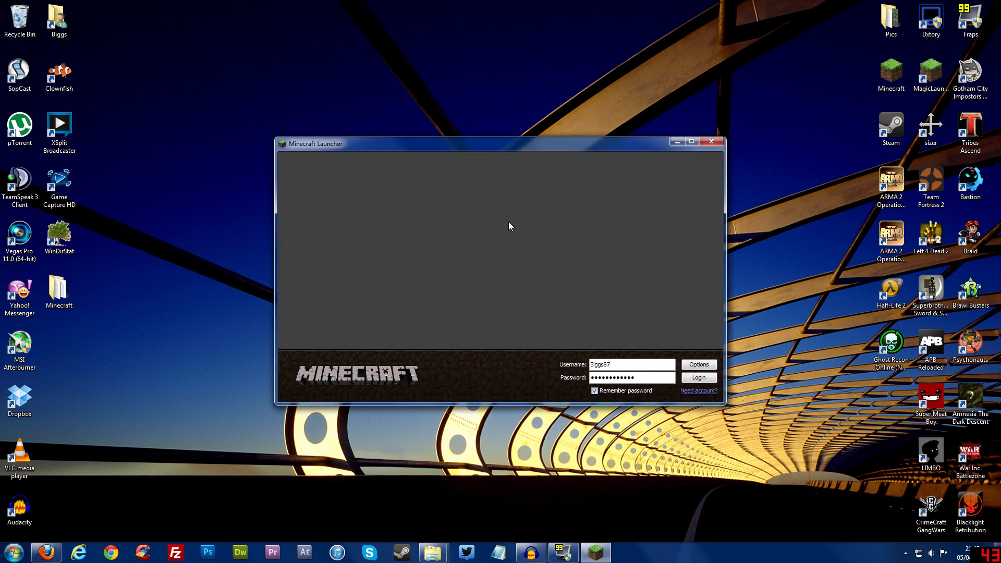
pyautogui.click(698, 377)
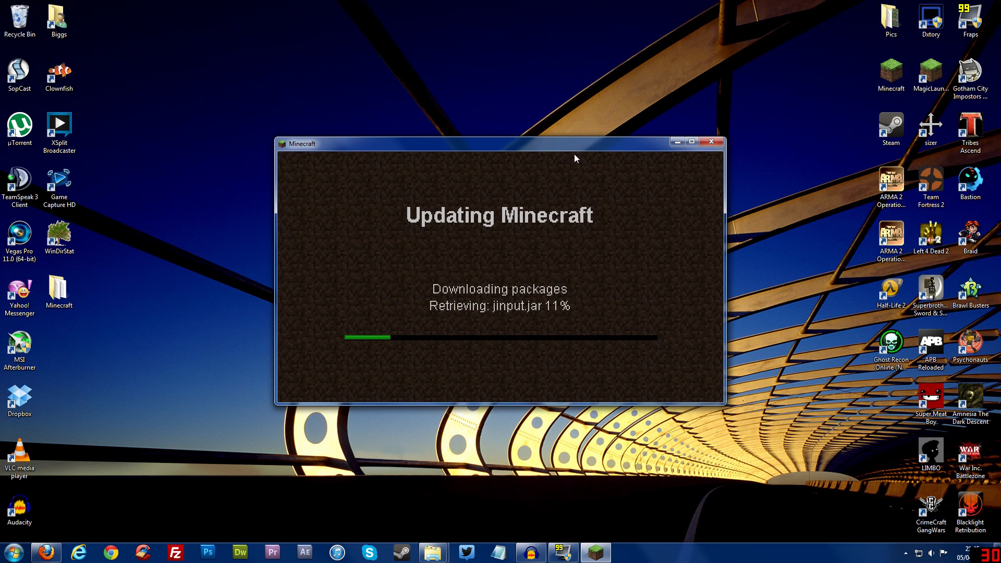
pyautogui.moveTo(569, 170)
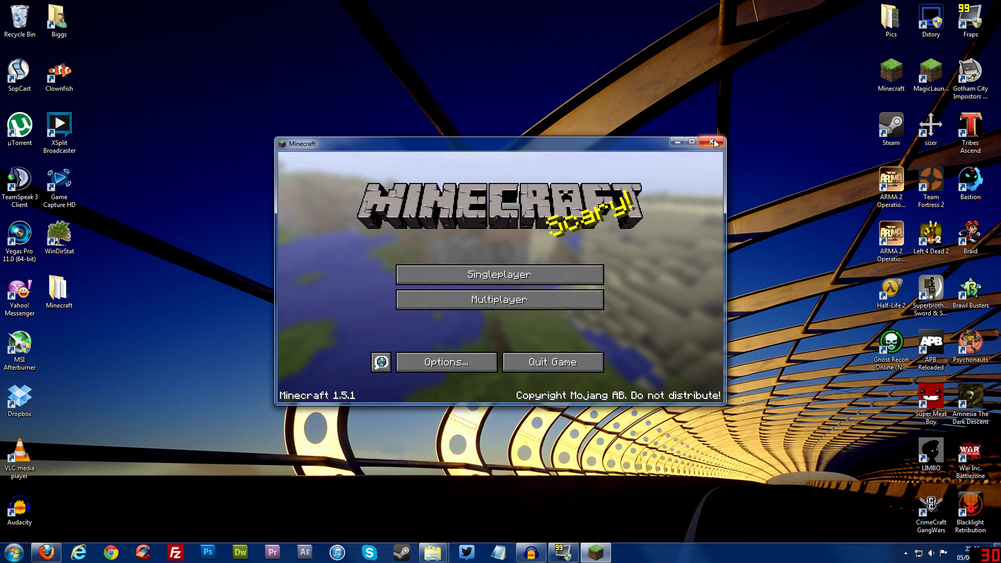
pyautogui.click(714, 142)
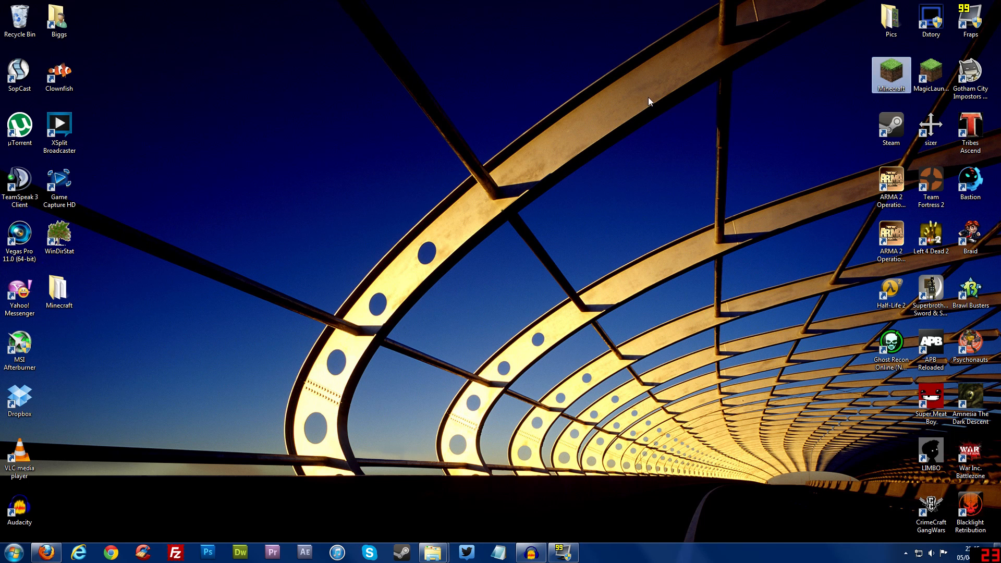
pyautogui.moveTo(60, 418)
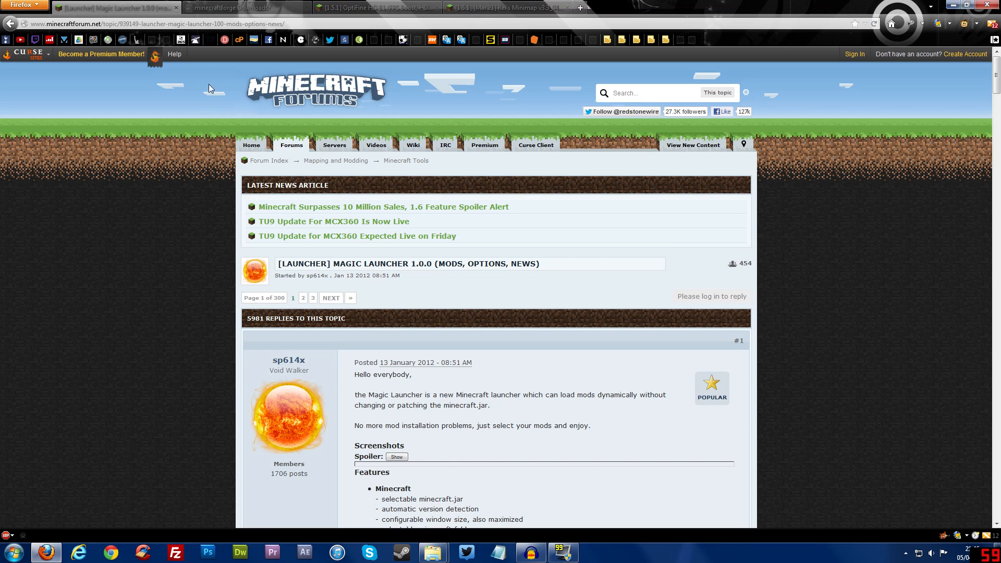
pyautogui.scroll(-3)
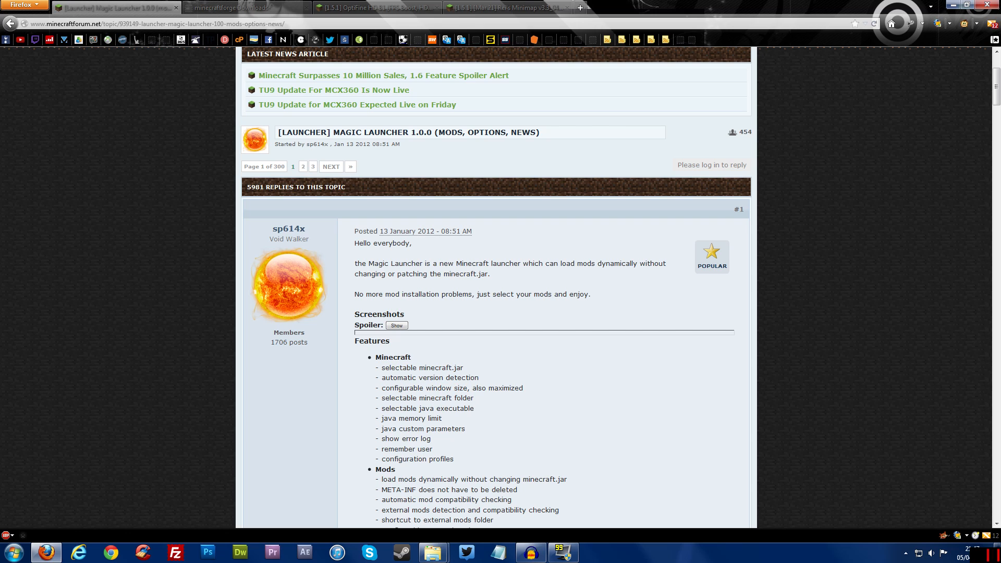
pyautogui.moveTo(390, 255)
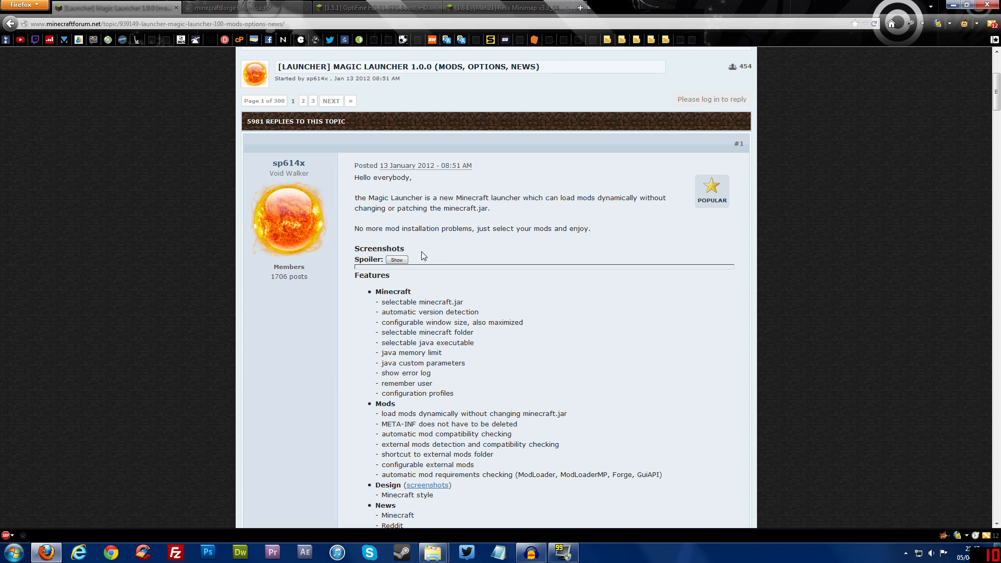
pyautogui.scroll(-3)
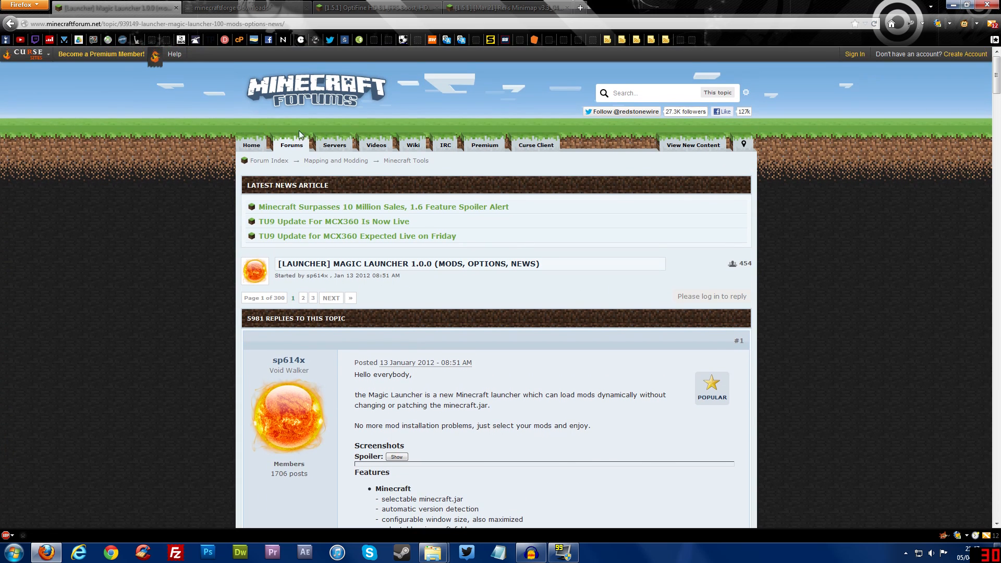
pyautogui.moveTo(291, 153)
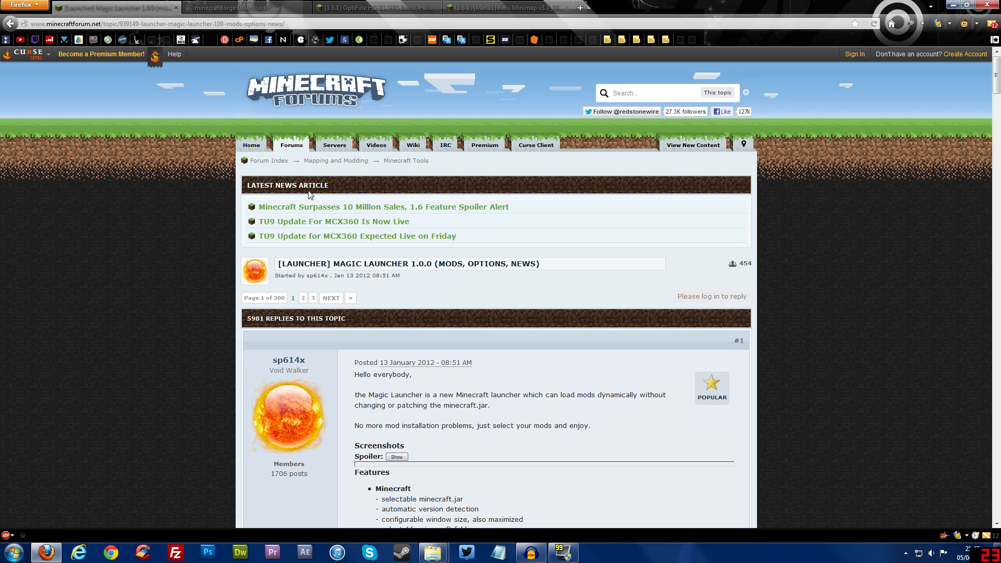
pyautogui.scroll(-3)
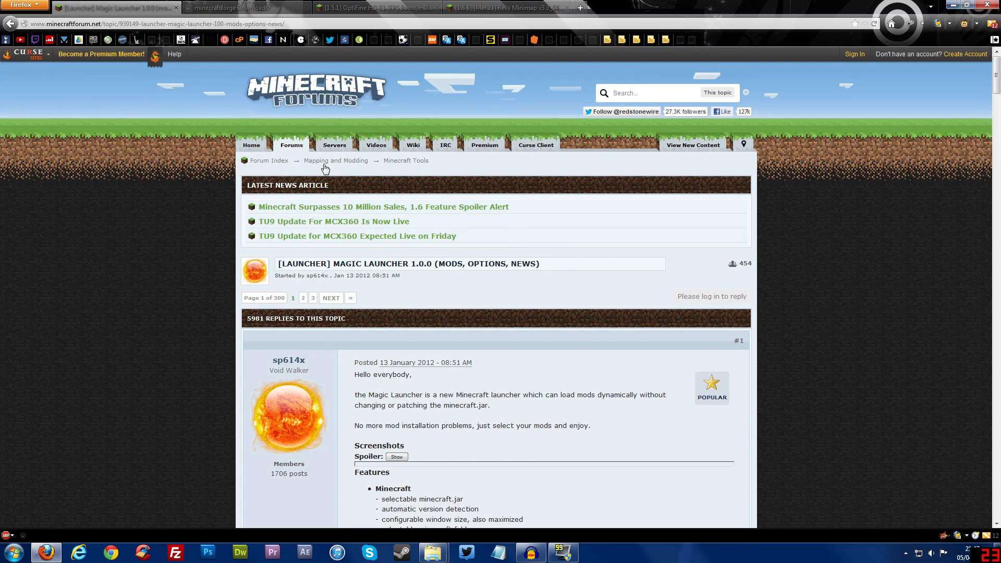
pyautogui.scroll(-3)
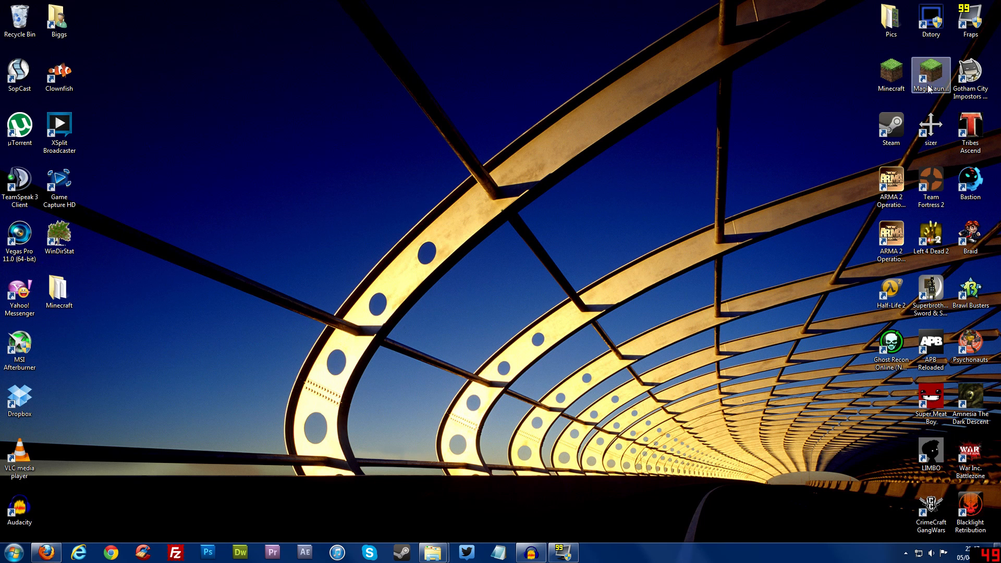
pyautogui.moveTo(930, 75); pyautogui.dragTo(614, 79)
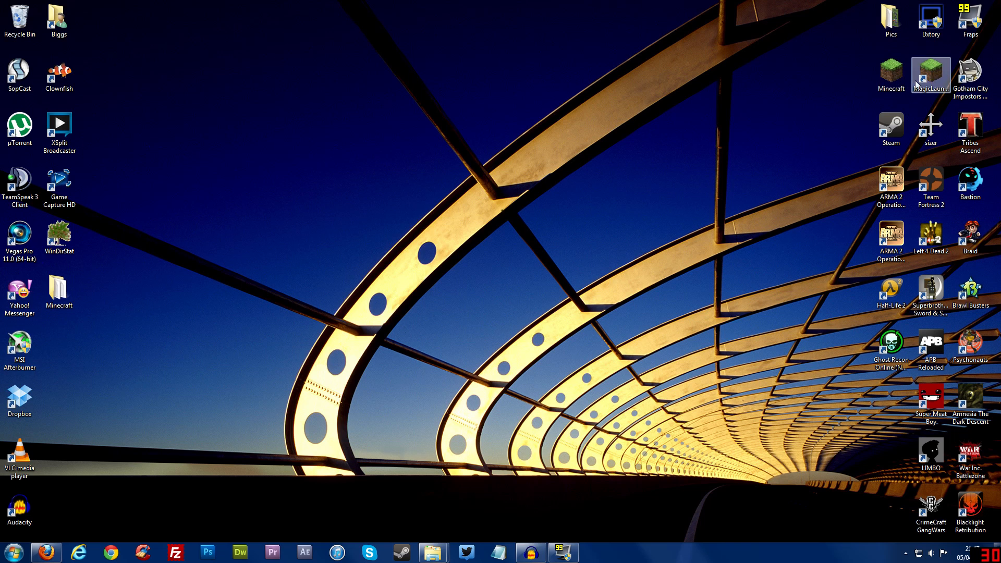
pyautogui.click(890, 74)
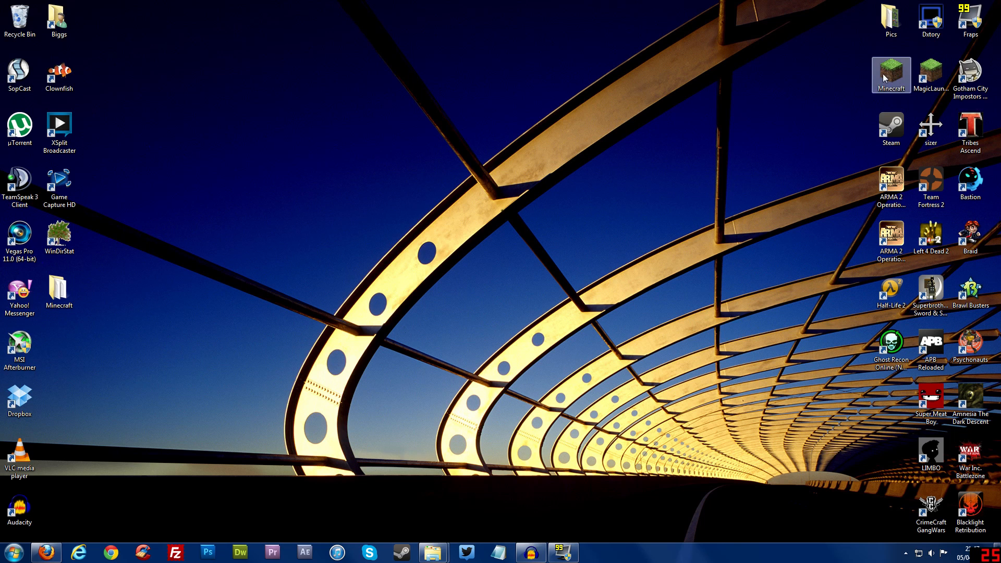
pyautogui.moveTo(890, 75); pyautogui.dragTo(535, 128)
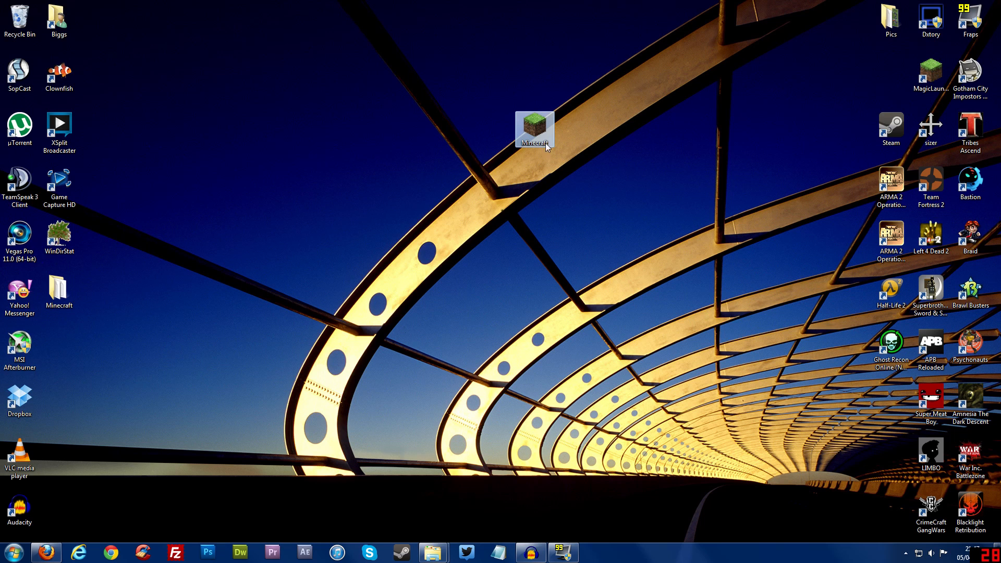
pyautogui.moveTo(534, 130); pyautogui.dragTo(891, 75)
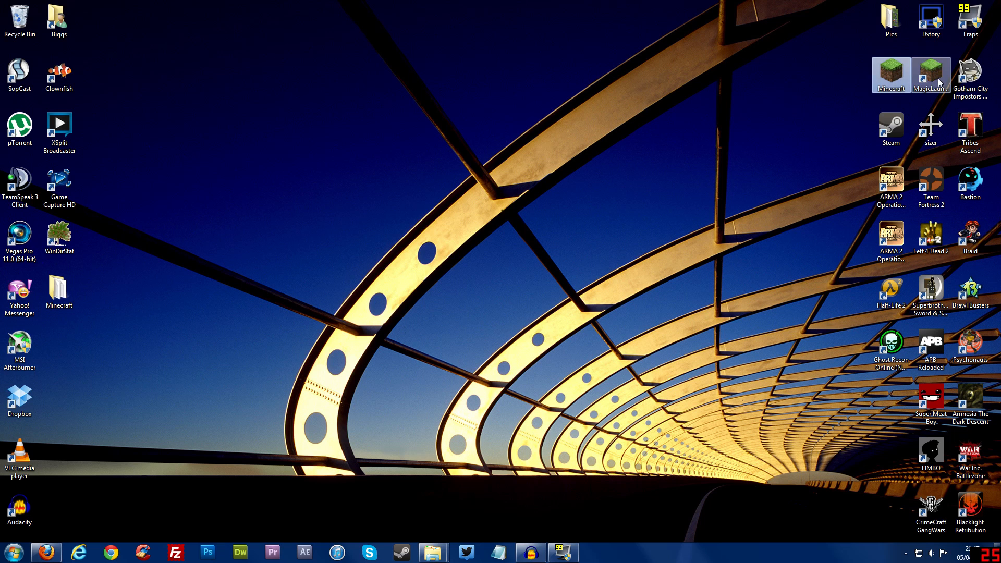
pyautogui.moveTo(930, 75); pyautogui.dragTo(652, 132)
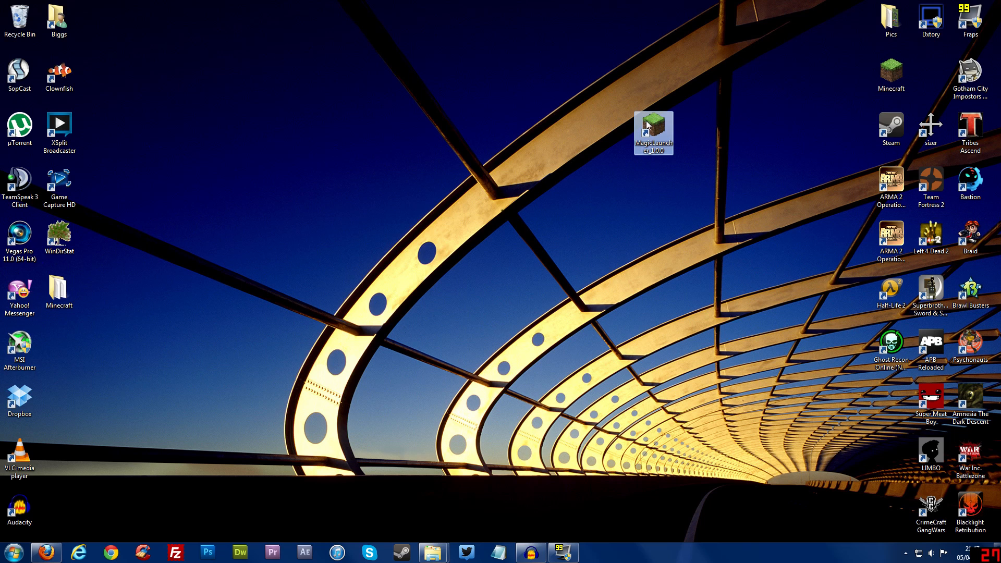
pyautogui.moveTo(652, 131); pyautogui.dragTo(930, 80)
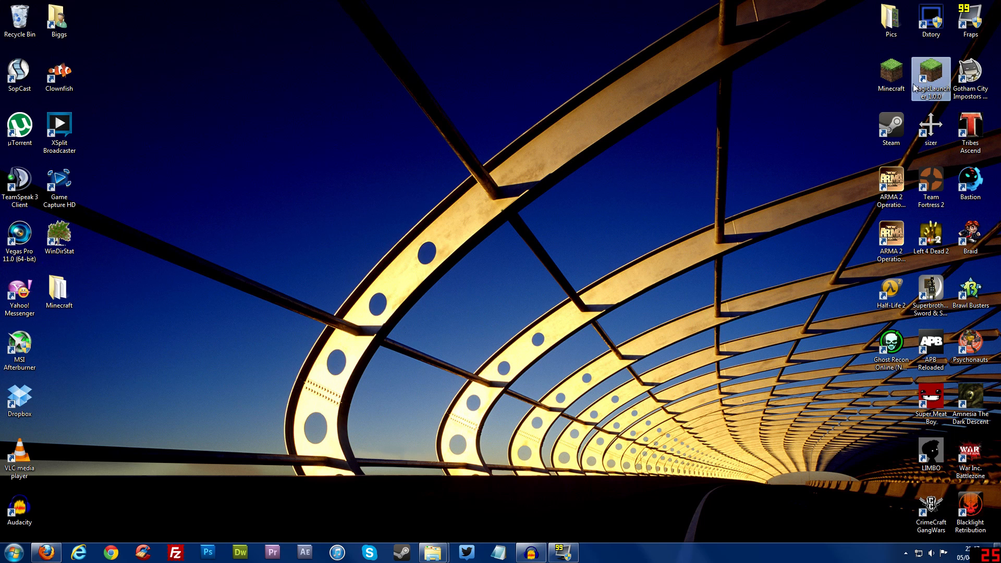
pyautogui.moveTo(930, 76)
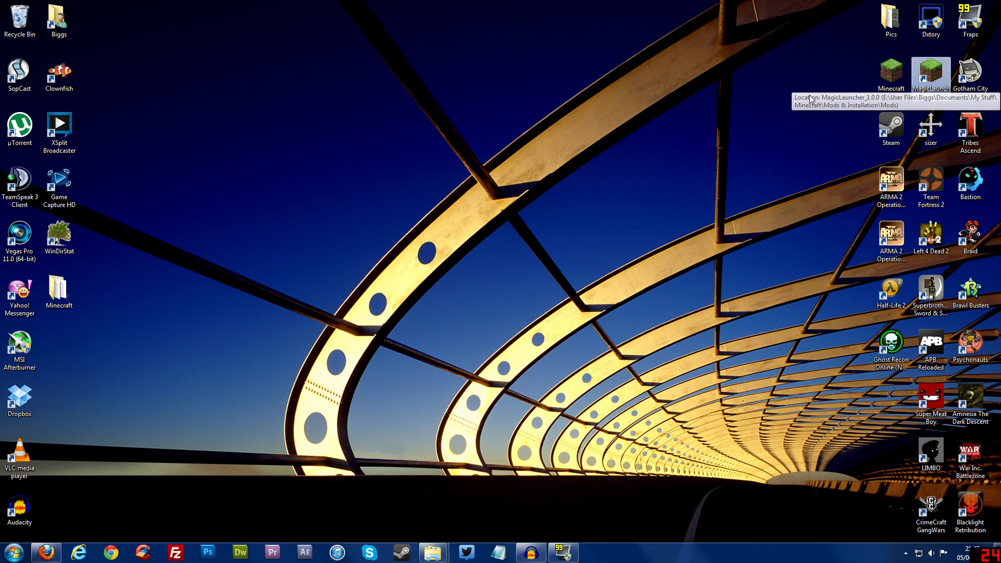
pyautogui.moveTo(930, 128)
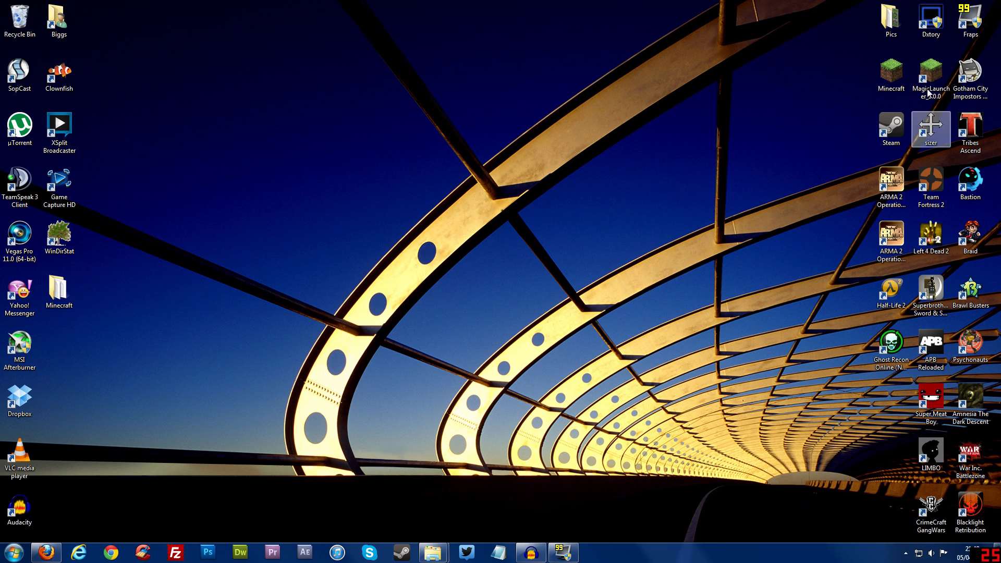
pyautogui.moveTo(930, 77)
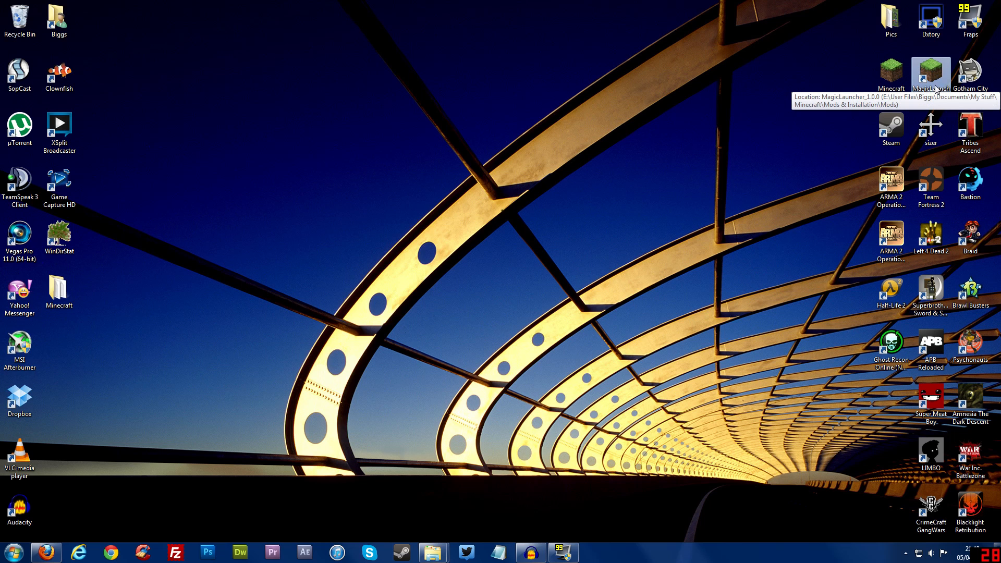
pyautogui.moveTo(933, 98)
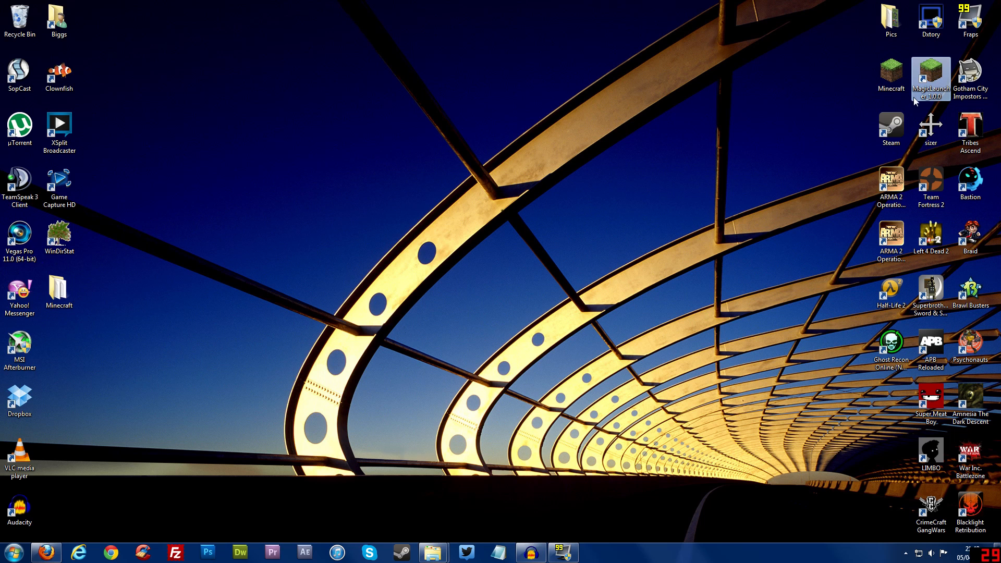
pyautogui.moveTo(893, 112)
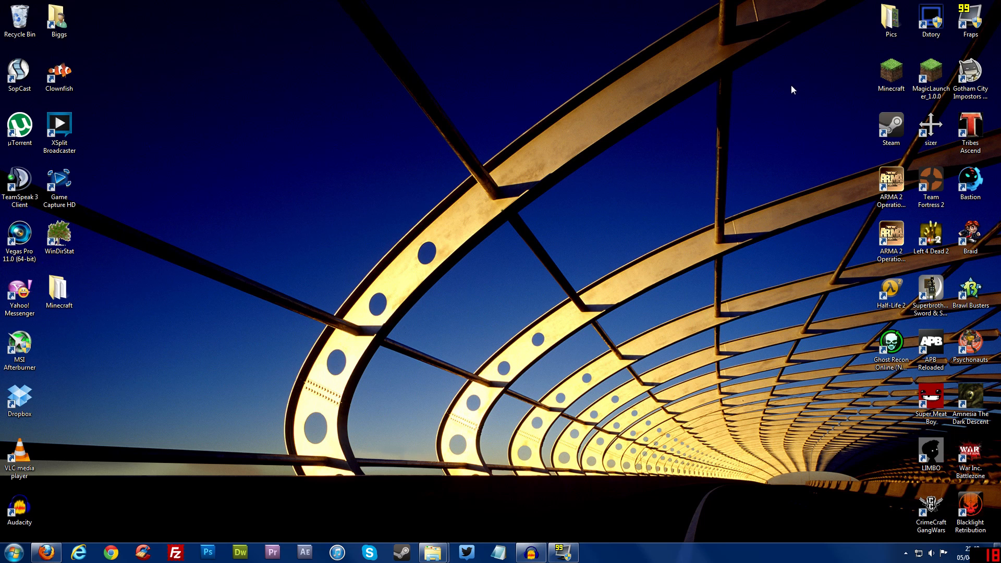
pyautogui.moveTo(111, 517)
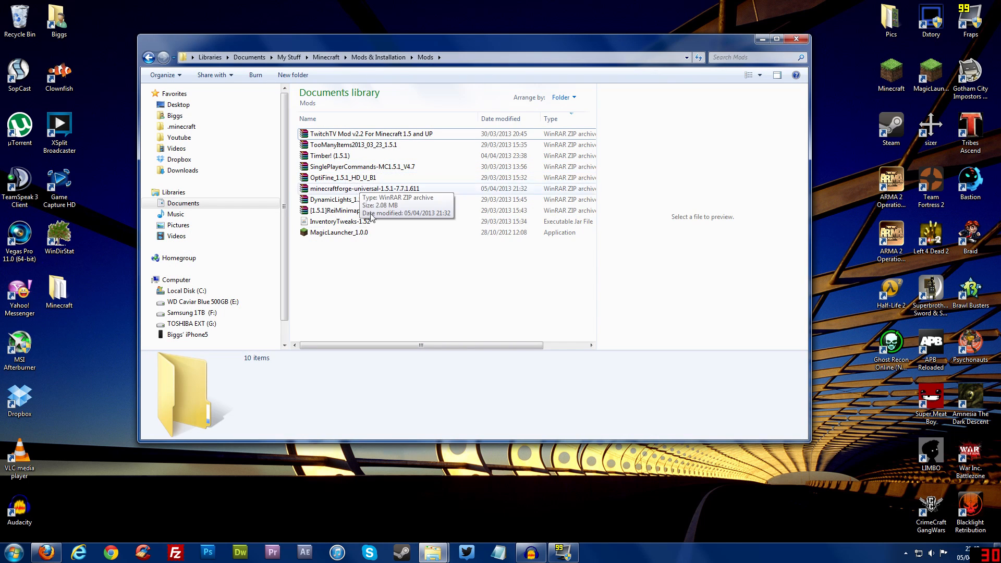
pyautogui.moveTo(360, 265)
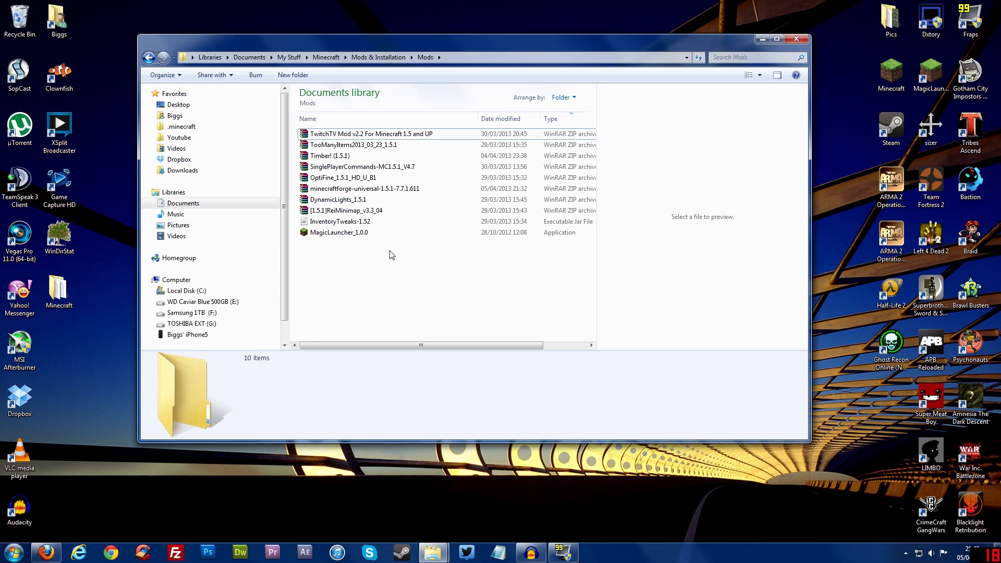
pyautogui.moveTo(383, 167)
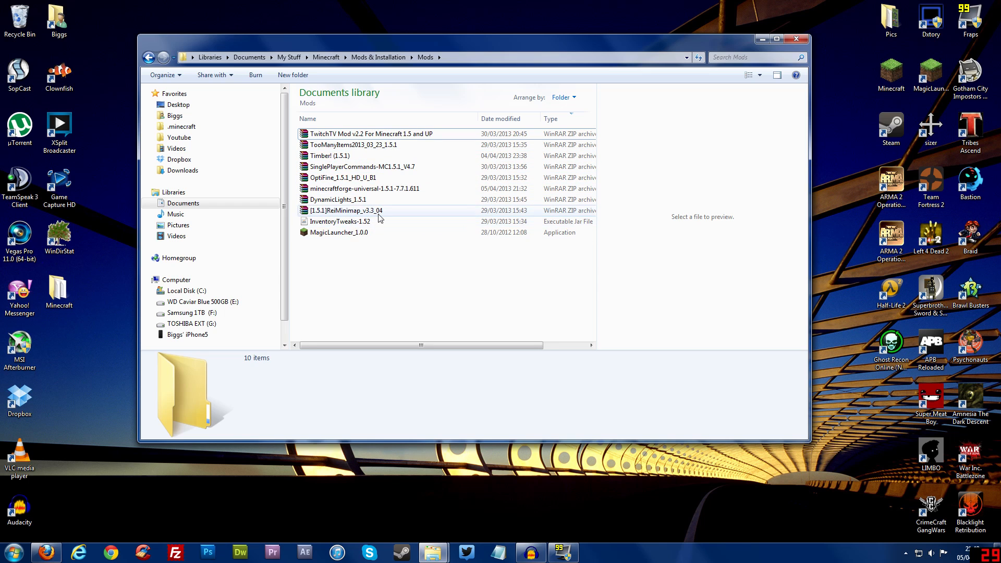
pyautogui.moveTo(364, 188)
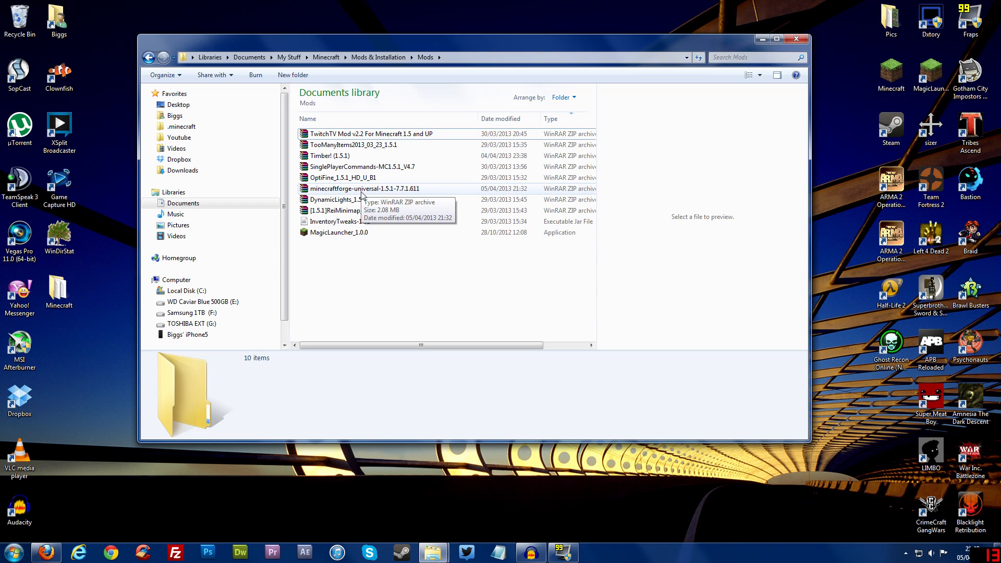
pyautogui.moveTo(402, 221)
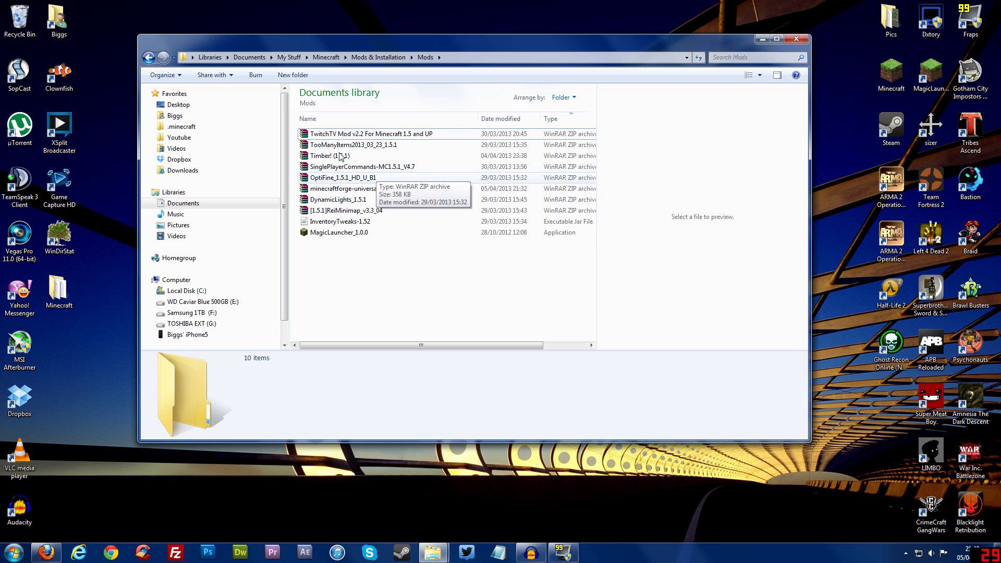
# Inspect the TooManyItems, SinglePlayerCommands and other mod archives in the Mods folder
pyautogui.click(352, 145)
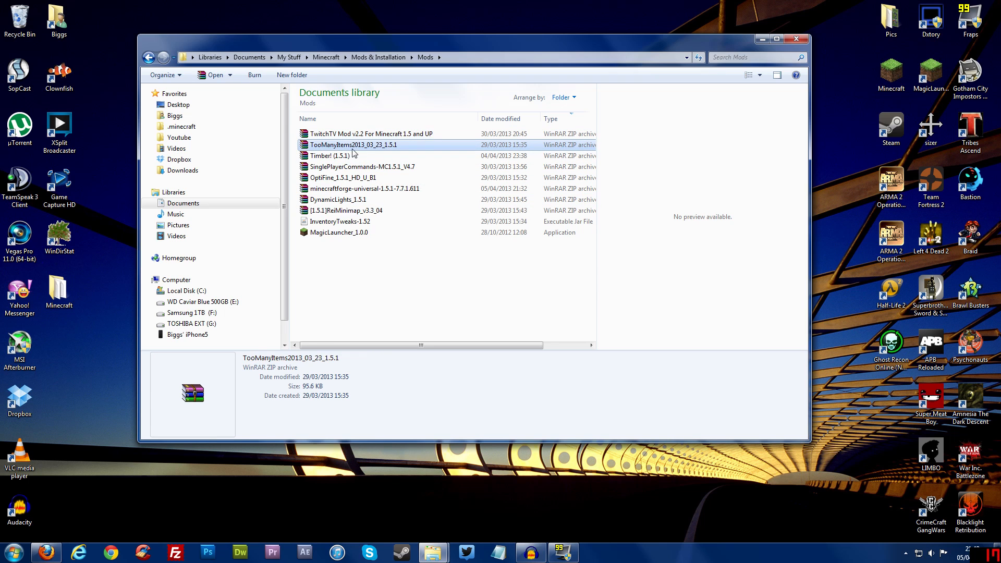
pyautogui.click(362, 167)
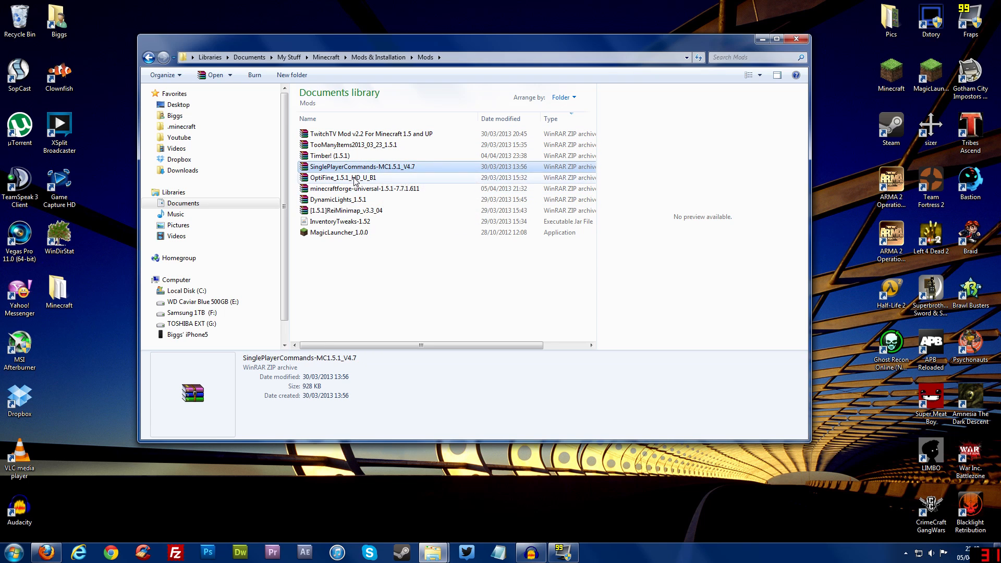
pyautogui.click(364, 189)
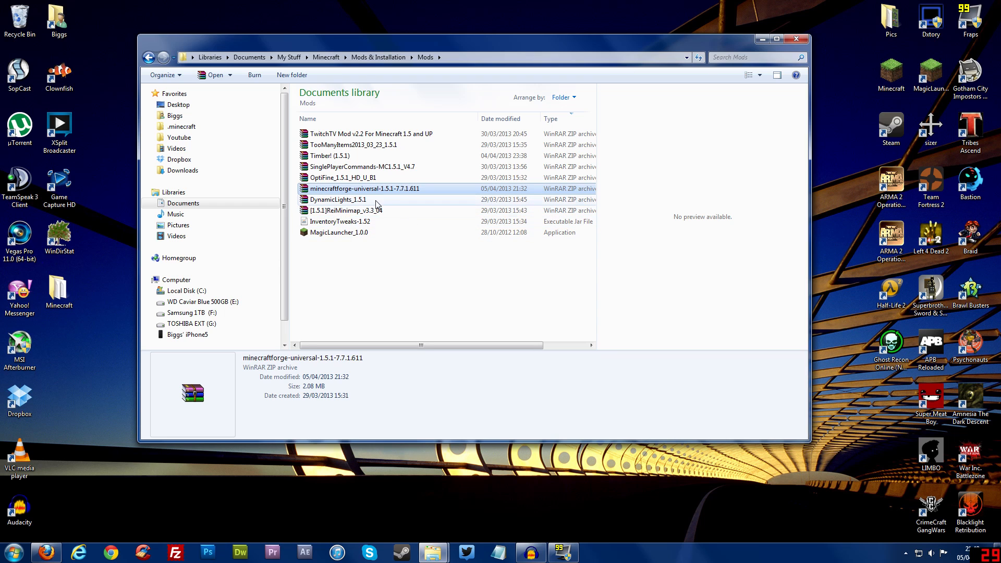
pyautogui.click(345, 210)
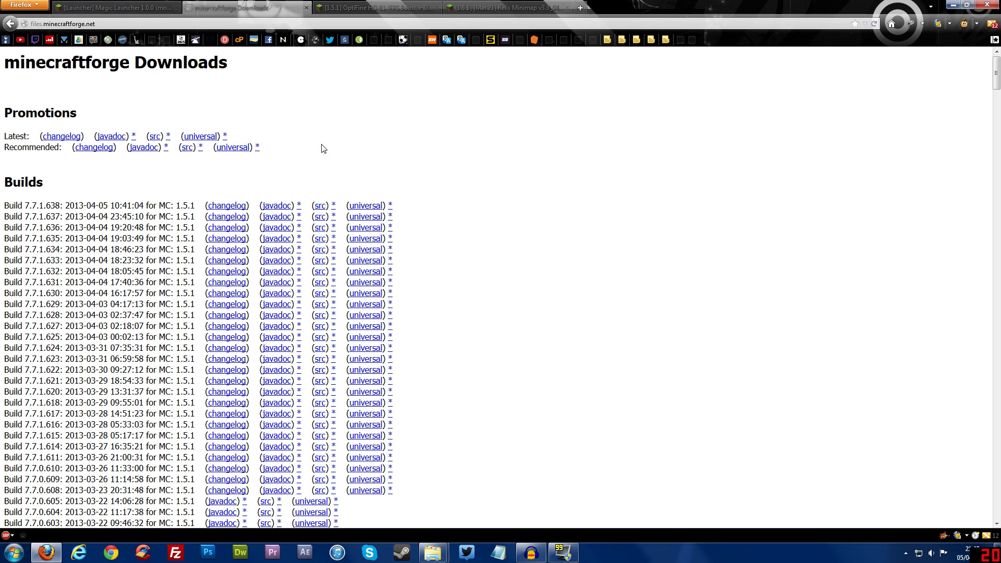
pyautogui.moveTo(287, 160)
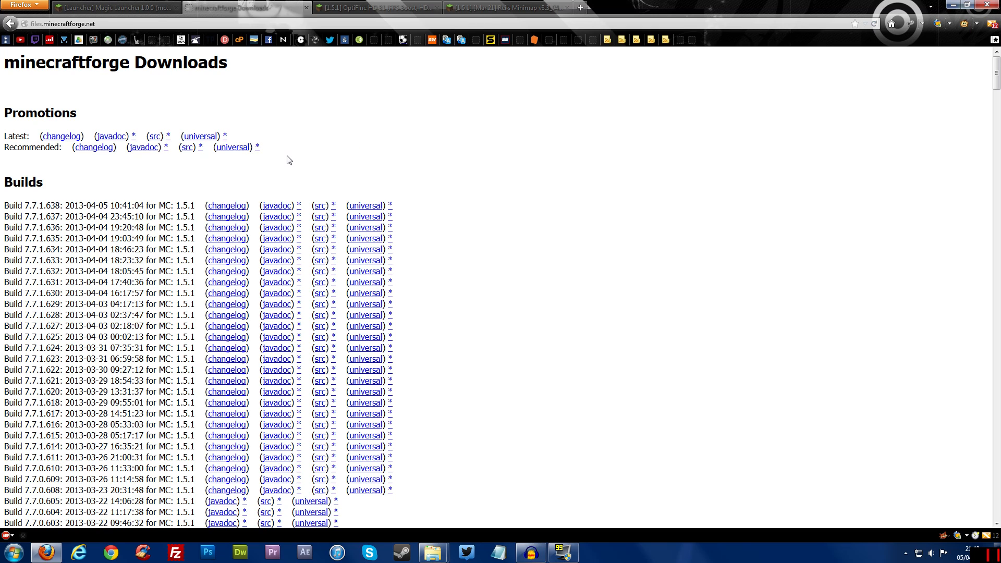
pyautogui.moveTo(394, 292)
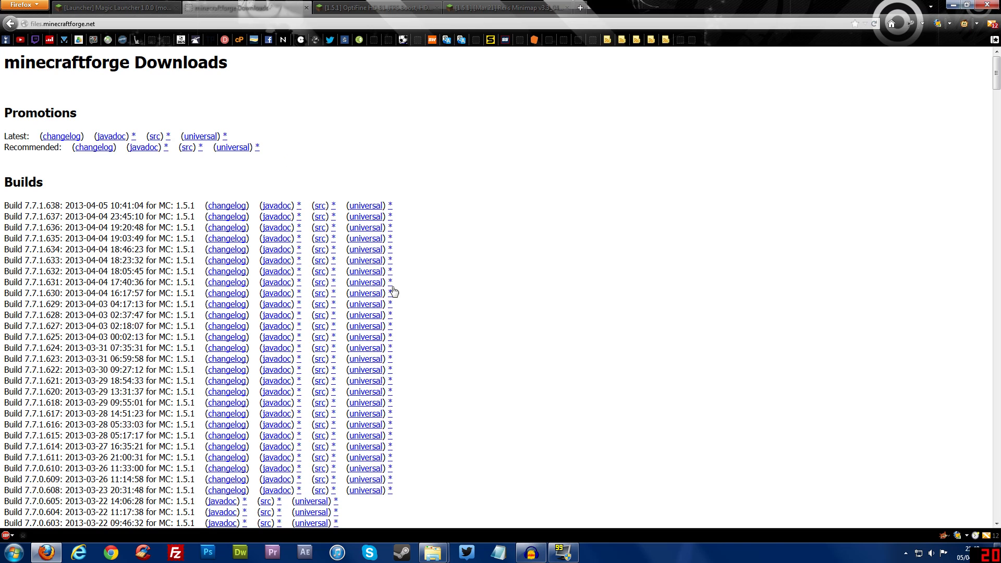
pyautogui.moveTo(28, 160)
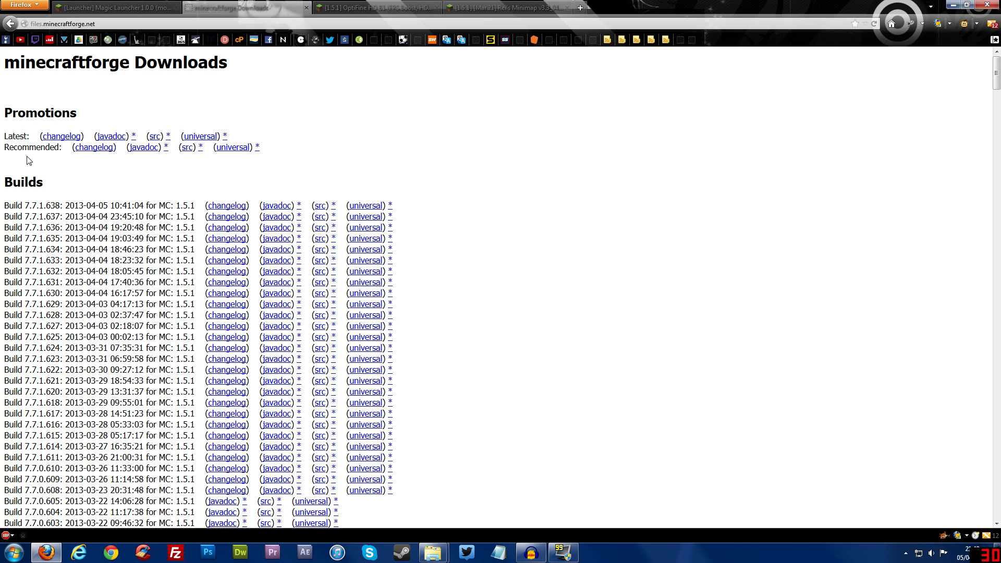
# Review the Forge recommended builds and Rei's Minimap pages, then launch Magic Launcher
pyautogui.doubleClick(31, 147)
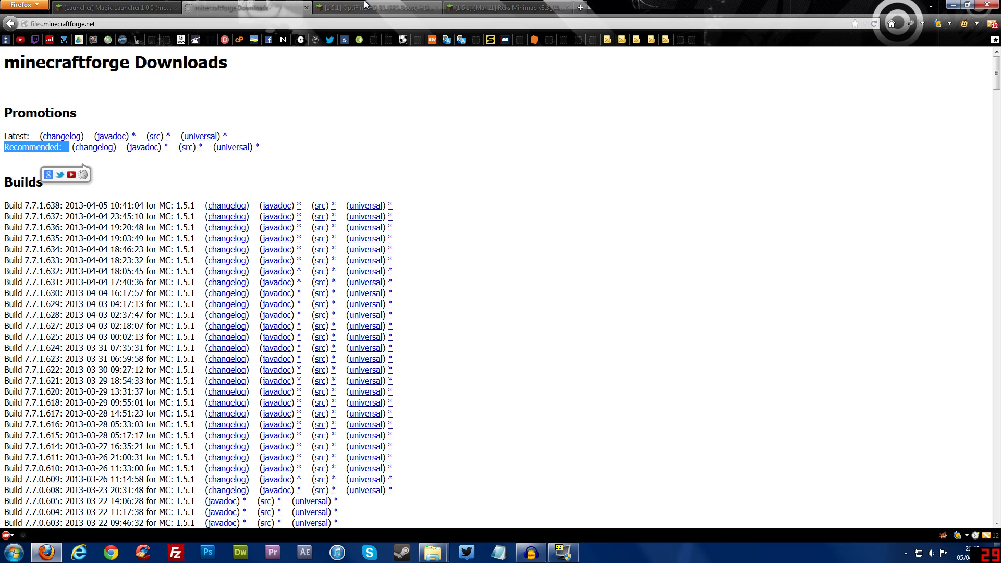
pyautogui.click(376, 7)
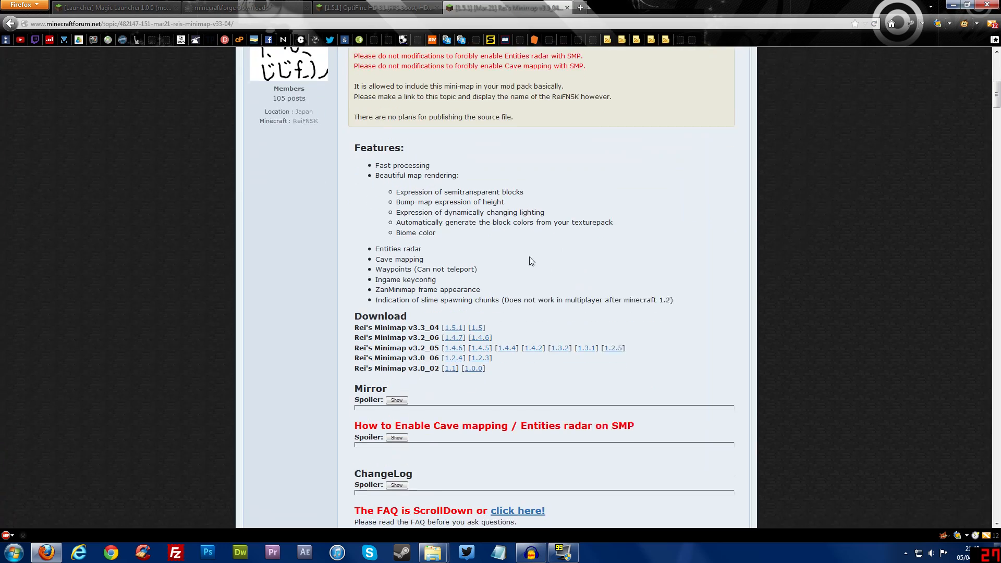
pyautogui.click(115, 7)
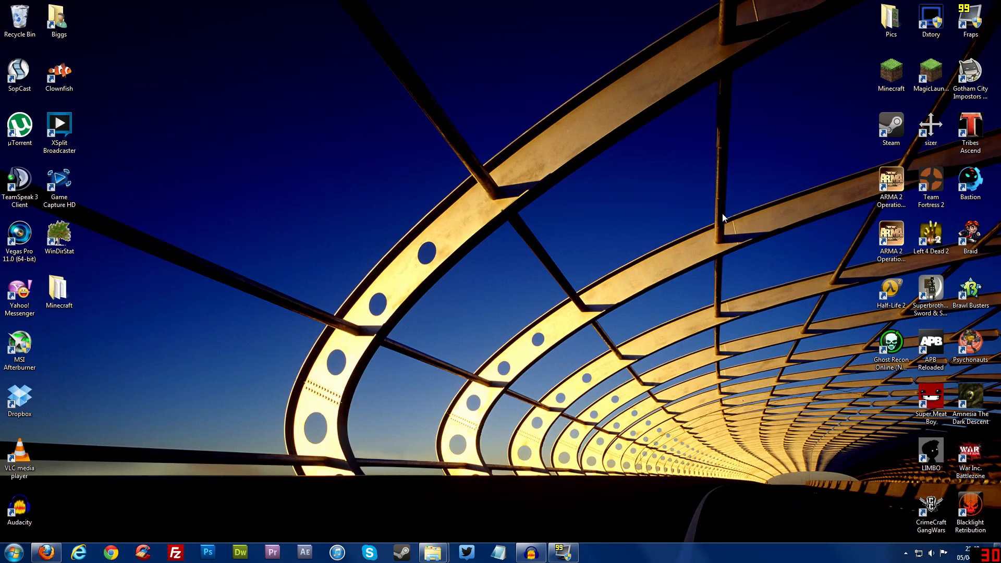
pyautogui.click(930, 72)
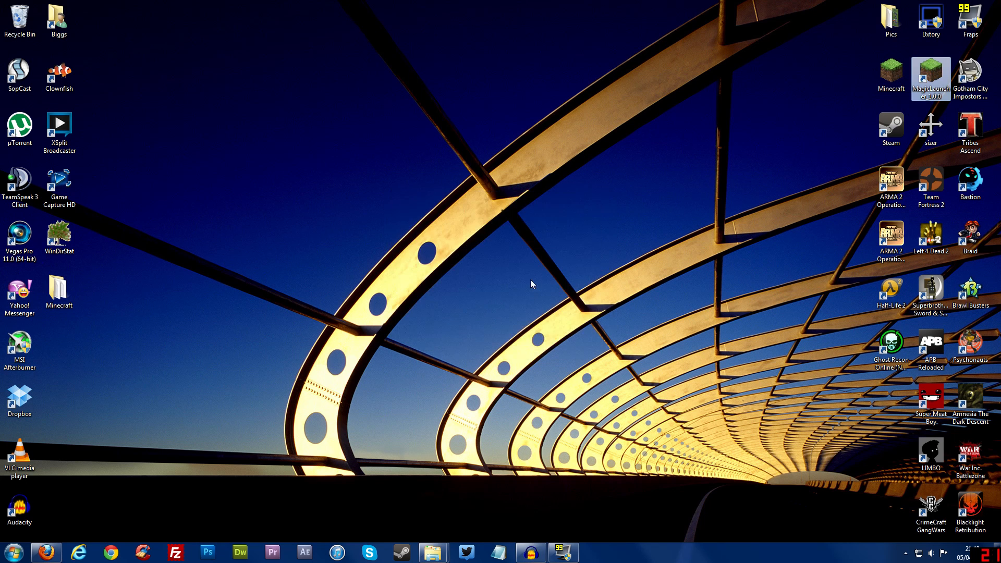
pyautogui.doubleClick(931, 72)
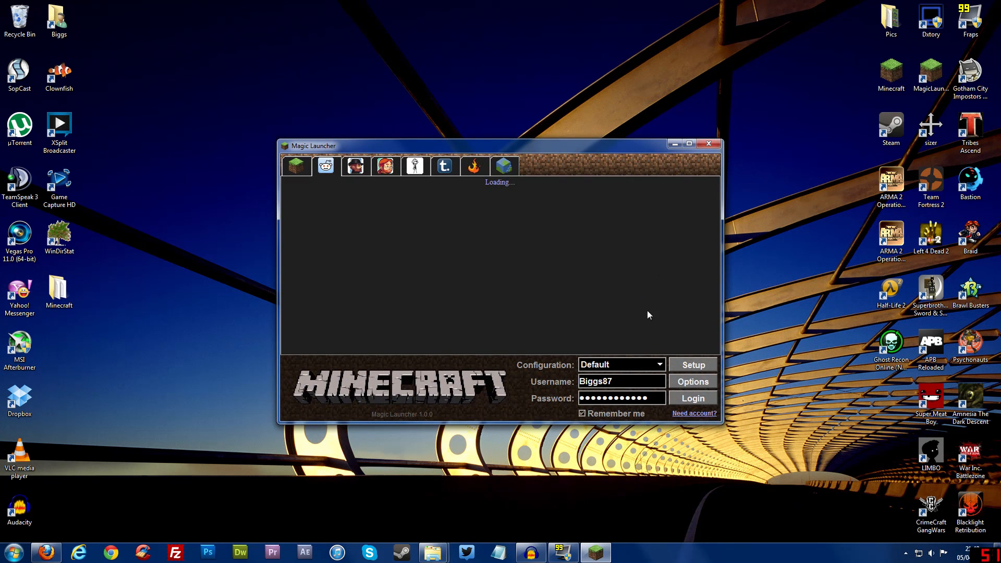
pyautogui.click(295, 165)
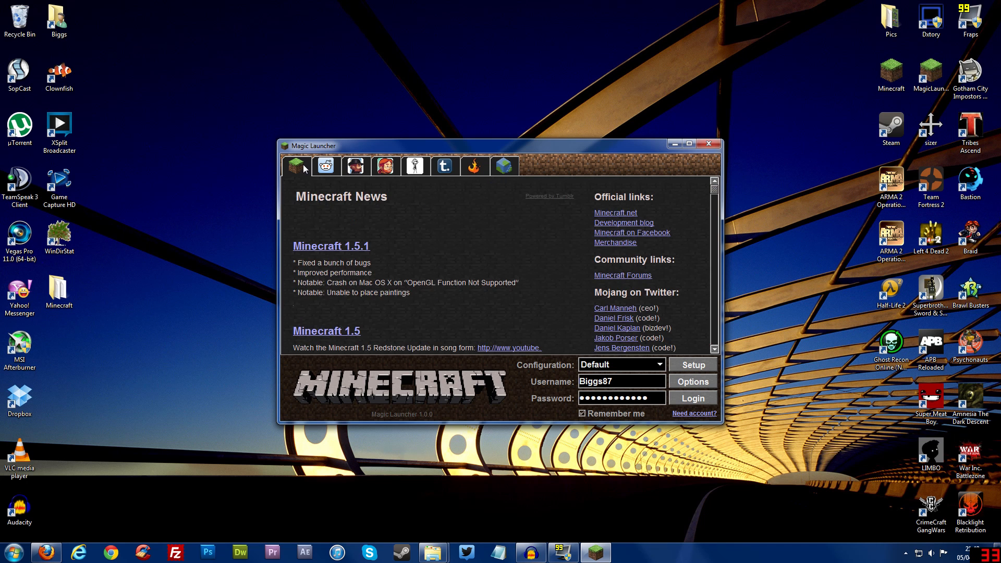
pyautogui.click(355, 165)
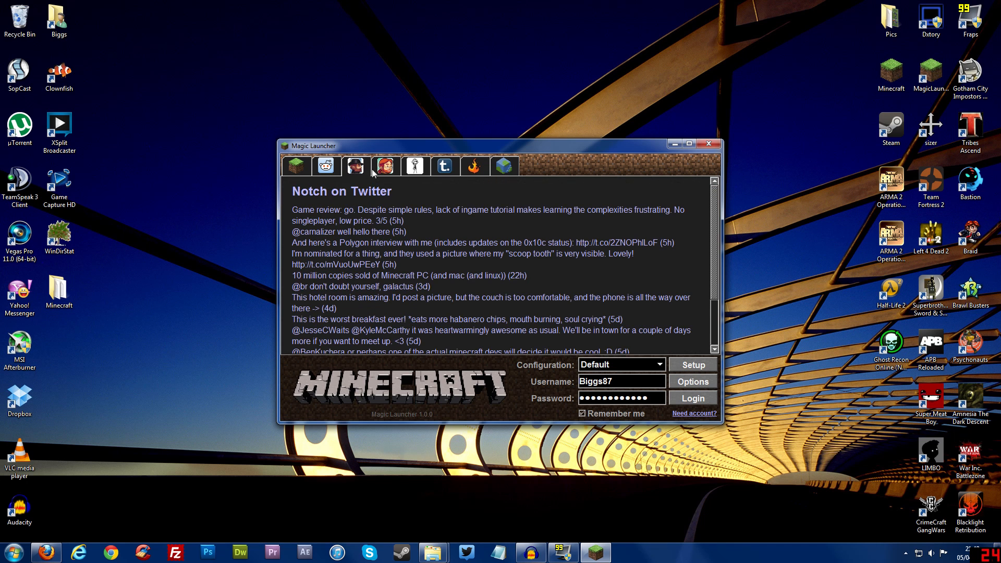
pyautogui.click(414, 165)
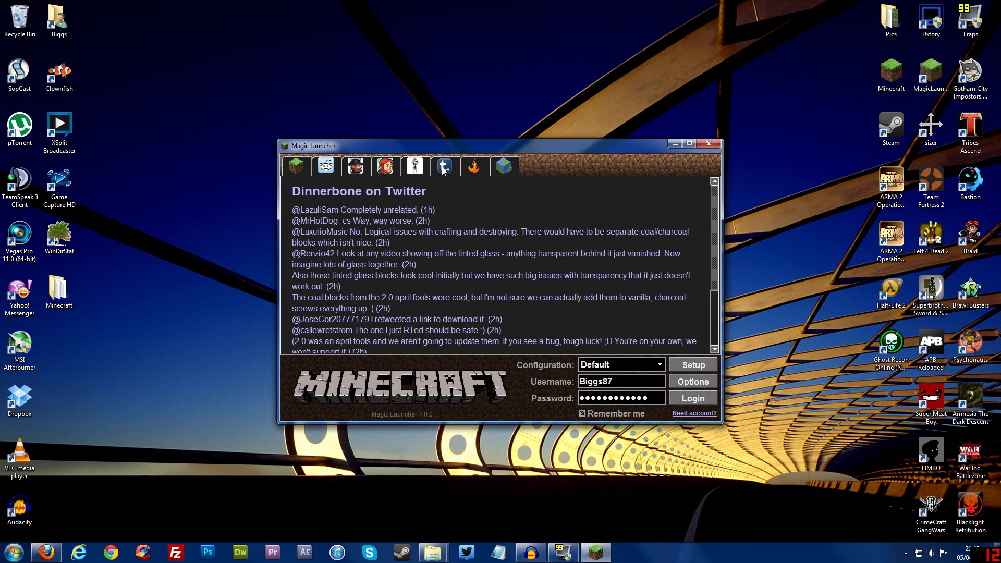
pyautogui.click(444, 166)
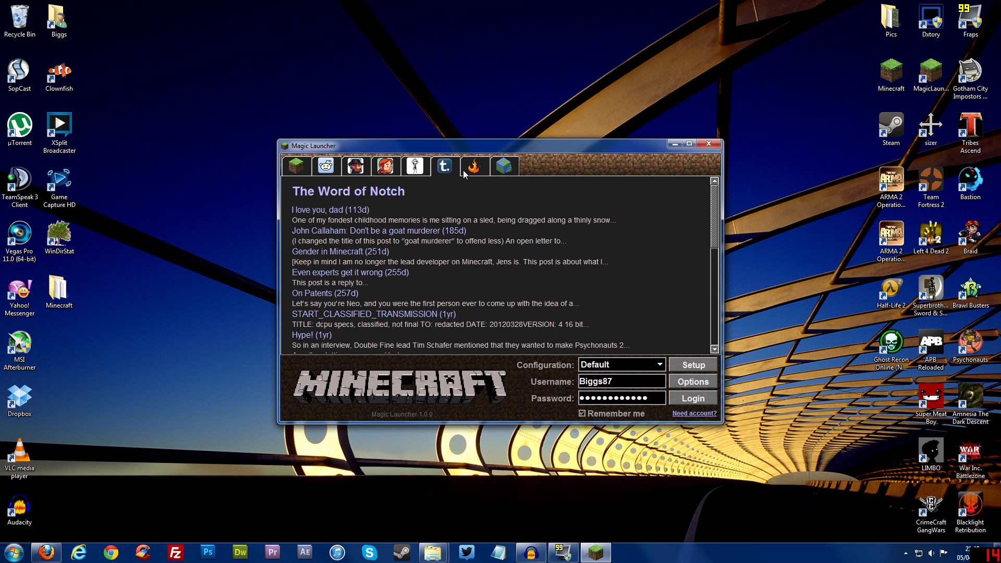
pyautogui.click(504, 166)
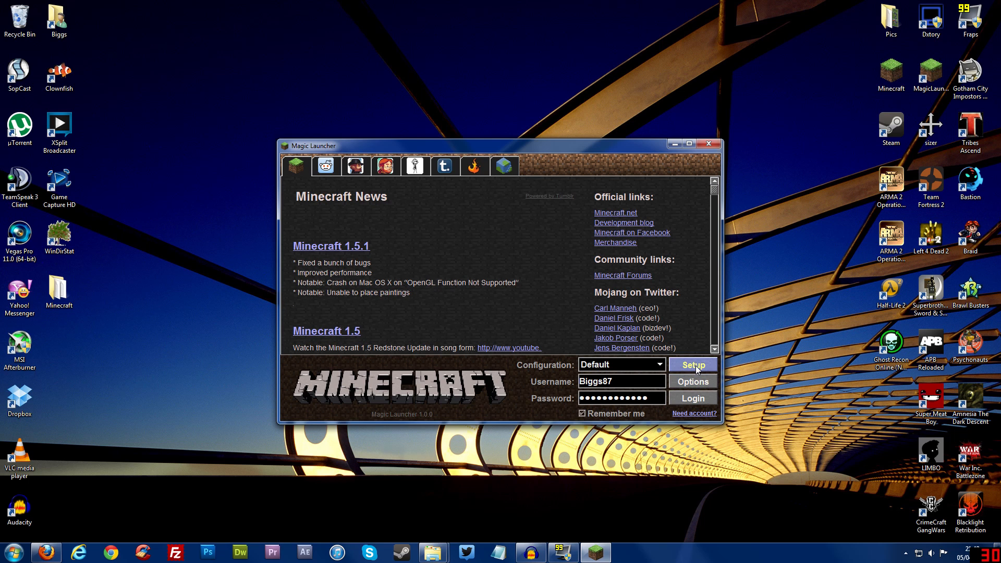
# Open Setup for the Default configuration using the 1.5.1 minecraft.jar
pyautogui.click(692, 364)
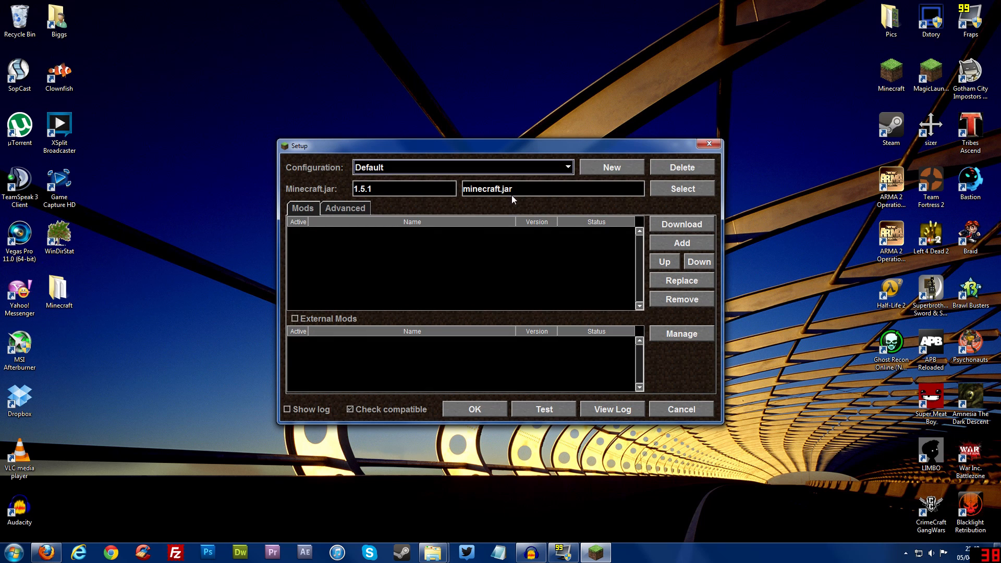
pyautogui.moveTo(368, 287)
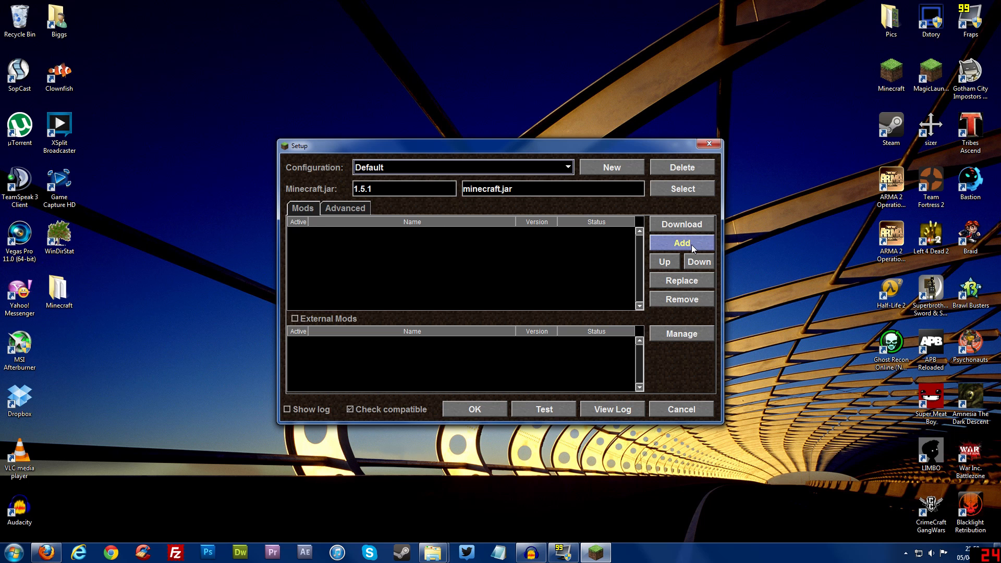
# Browse to the Documents Mods folder and choose the minecraftforge-universal-1.5.1-7.7.1.611.zip archive
pyautogui.click(681, 242)
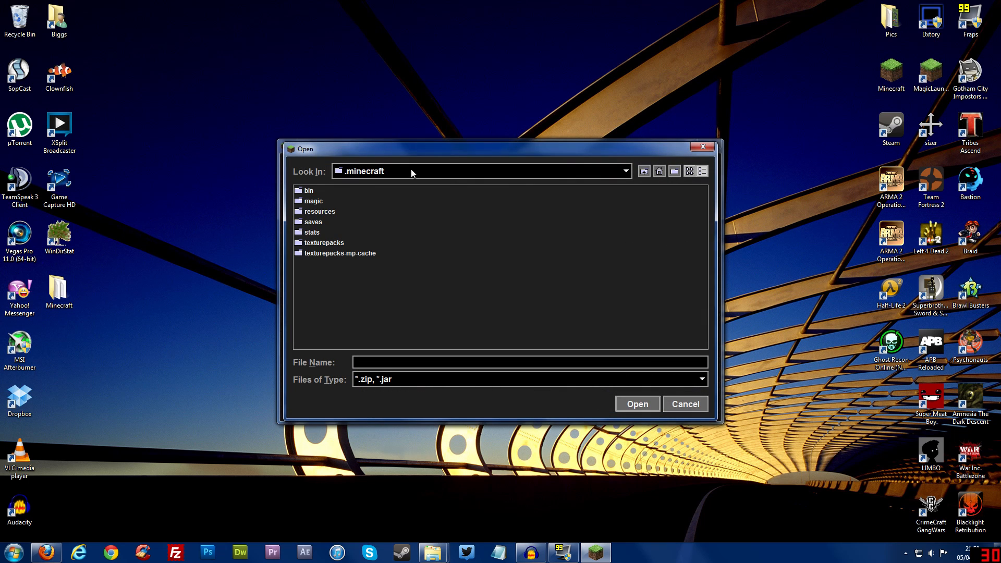
pyautogui.click(644, 171)
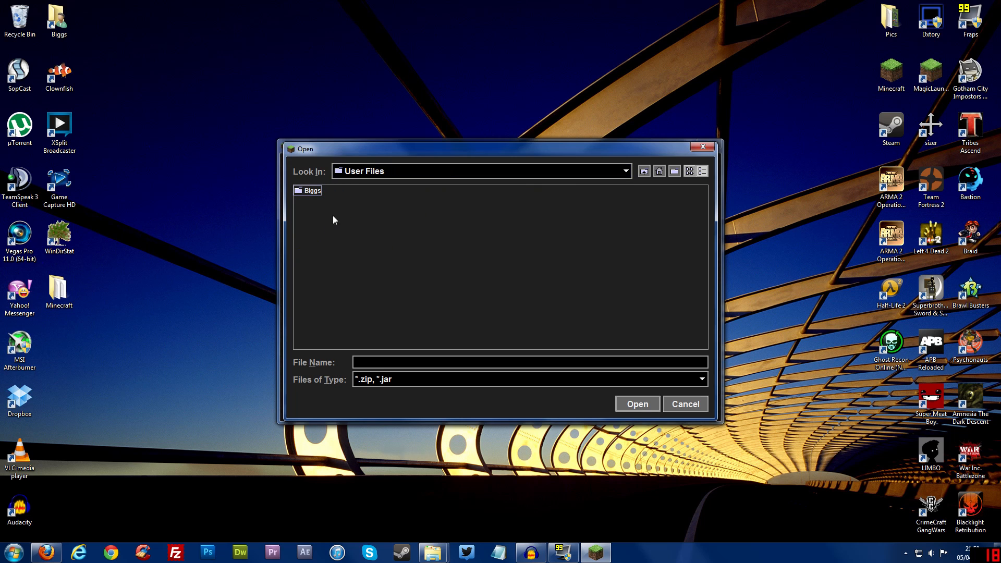
pyautogui.doubleClick(311, 190)
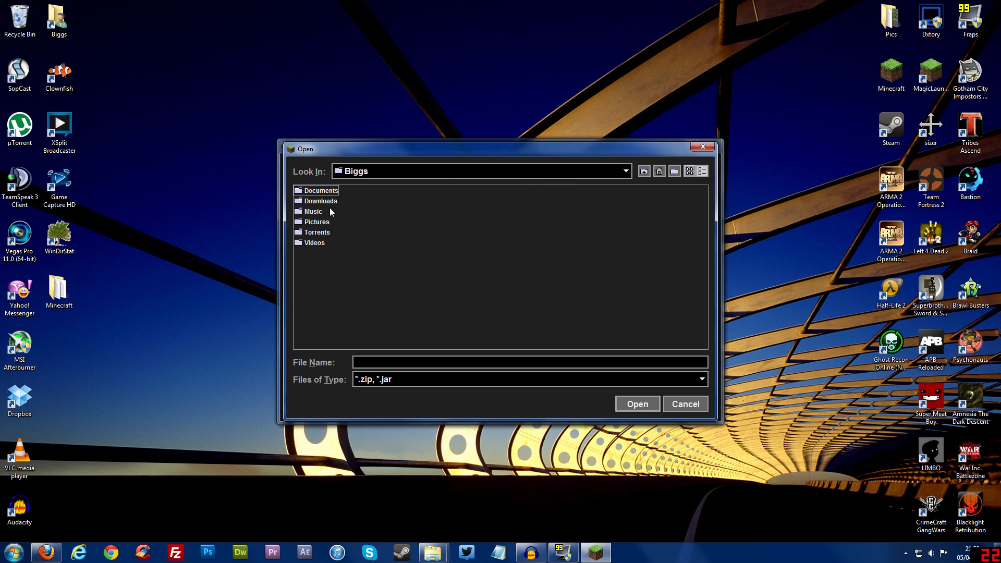
pyautogui.doubleClick(321, 200)
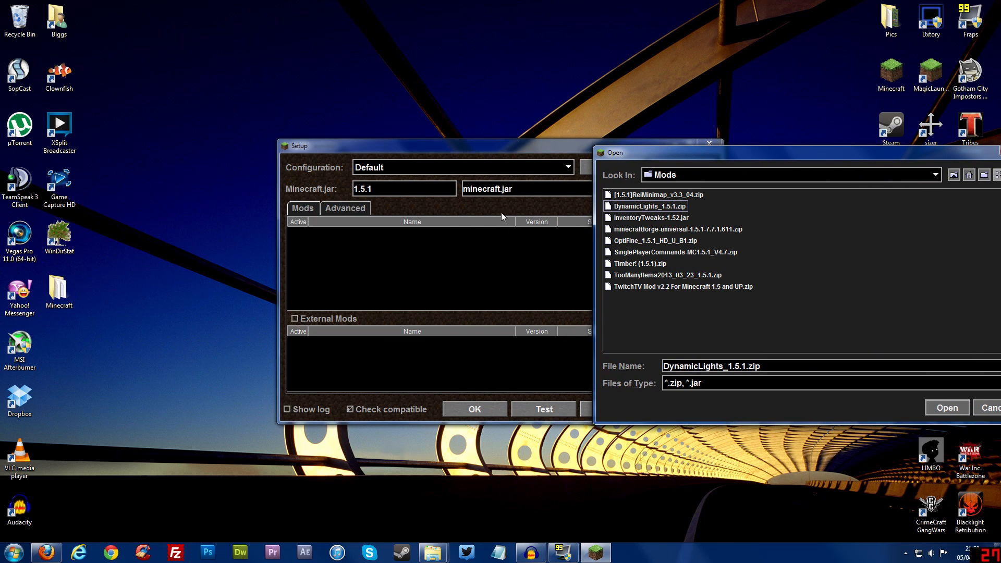
pyautogui.moveTo(716, 253)
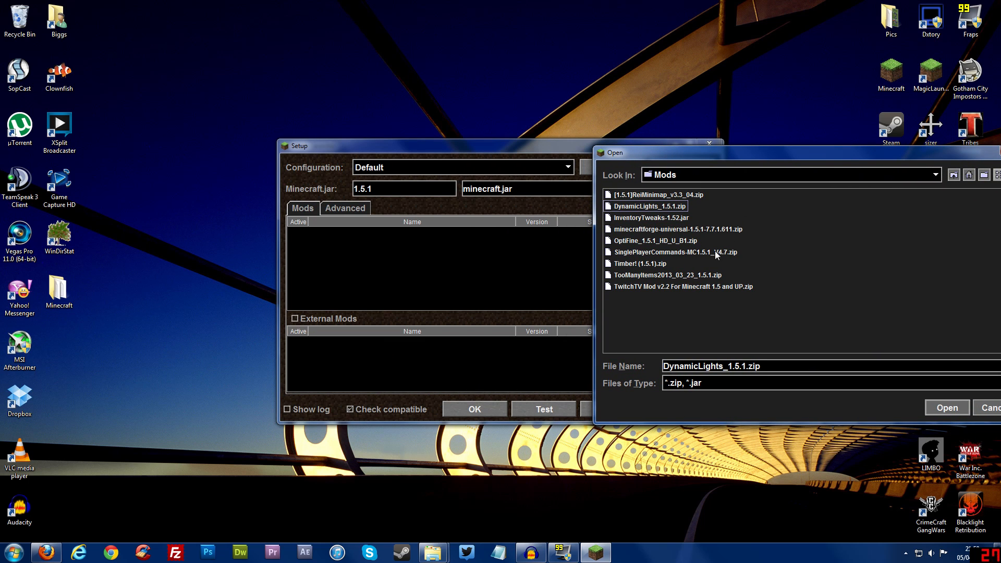
pyautogui.click(946, 407)
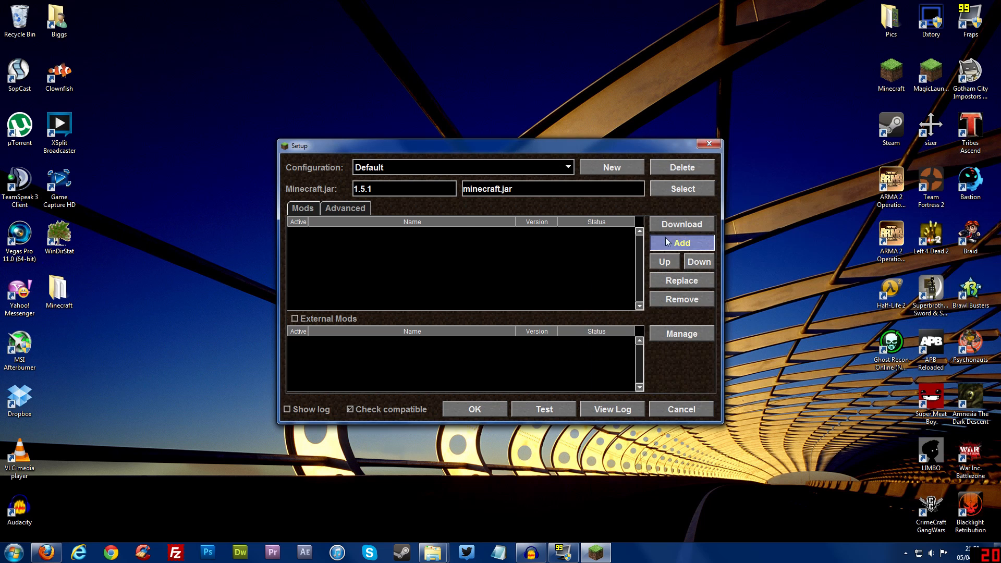
# Add OptiFine_1.5.1_HD_U_B1.zip, the ReiMinimap zip and the TooManyItems zip after Forge
pyautogui.click(680, 242)
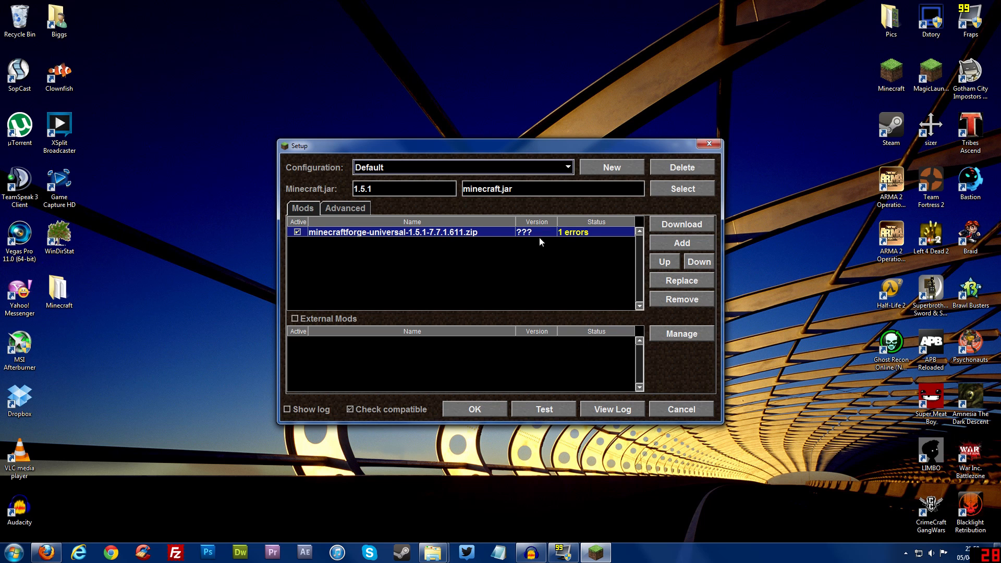
pyautogui.moveTo(578, 244)
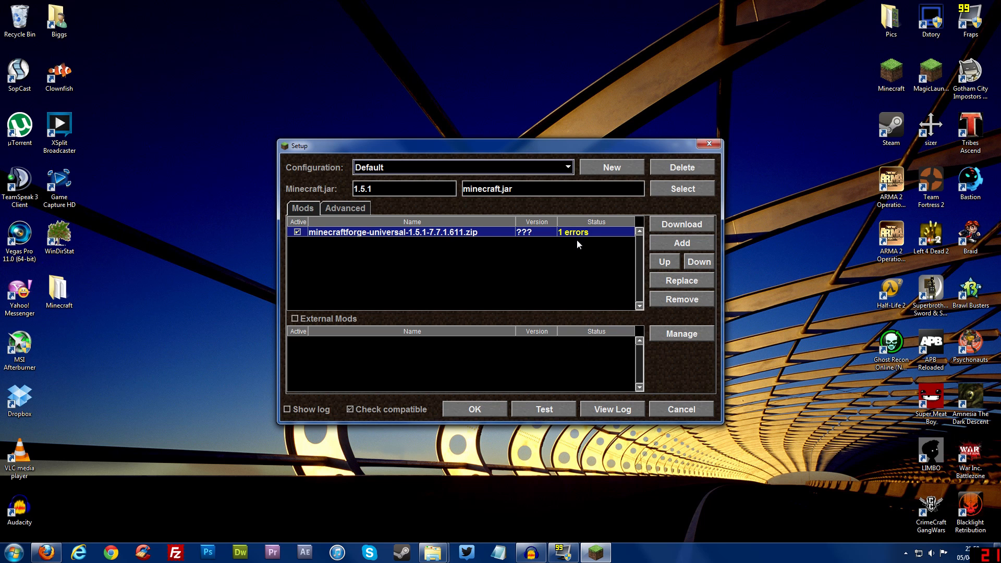
pyautogui.moveTo(584, 244)
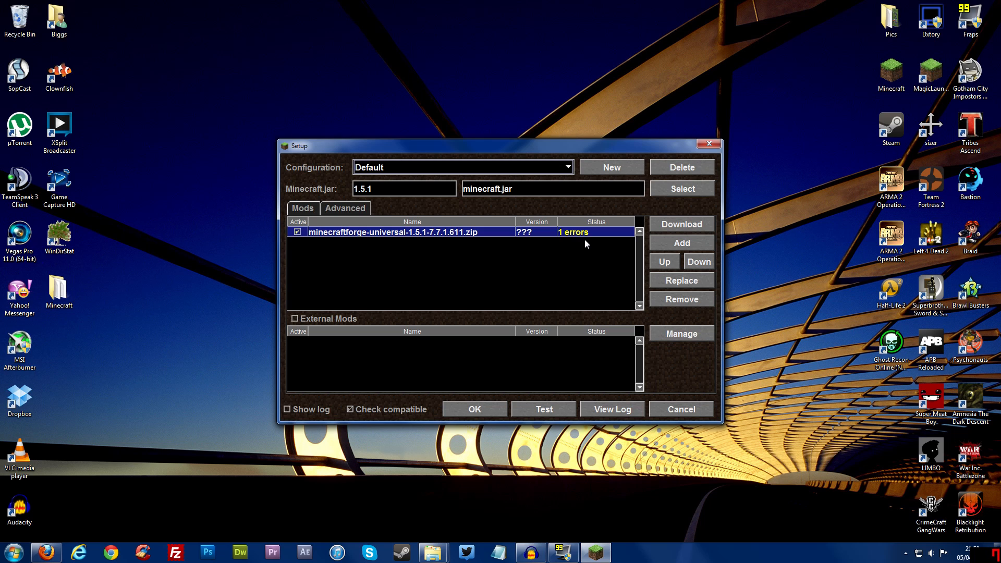
pyautogui.moveTo(492, 248)
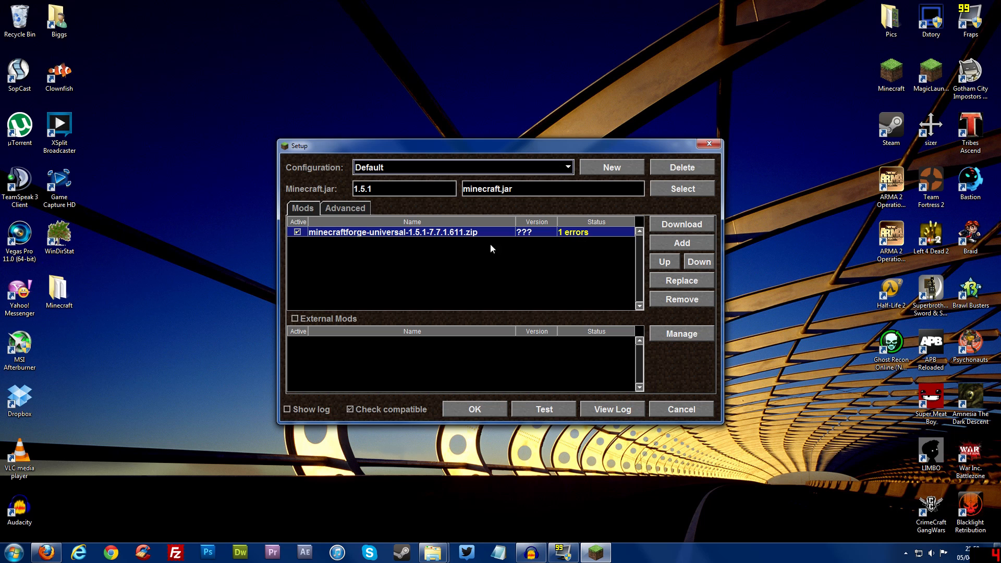
pyautogui.moveTo(420, 251)
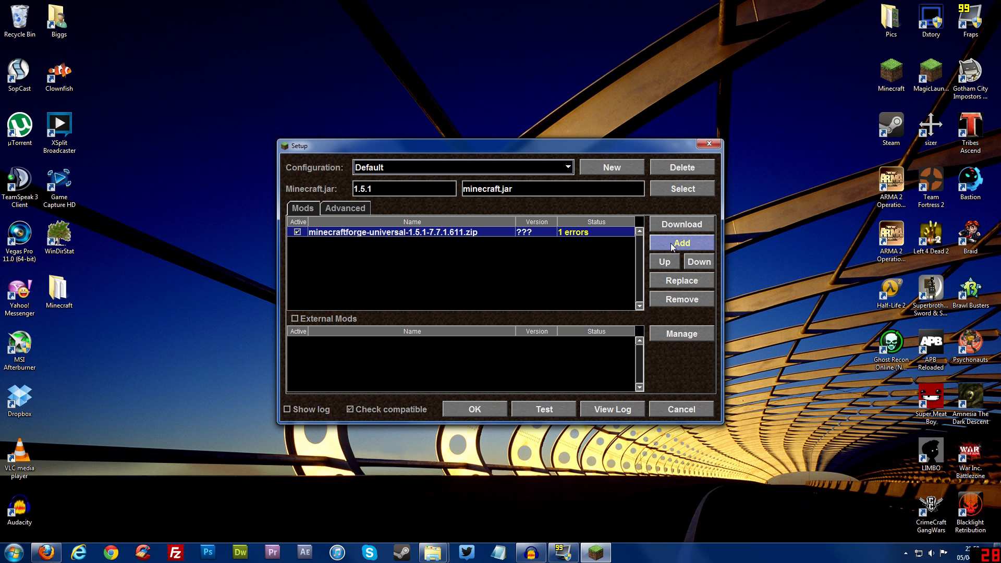
pyautogui.click(680, 243)
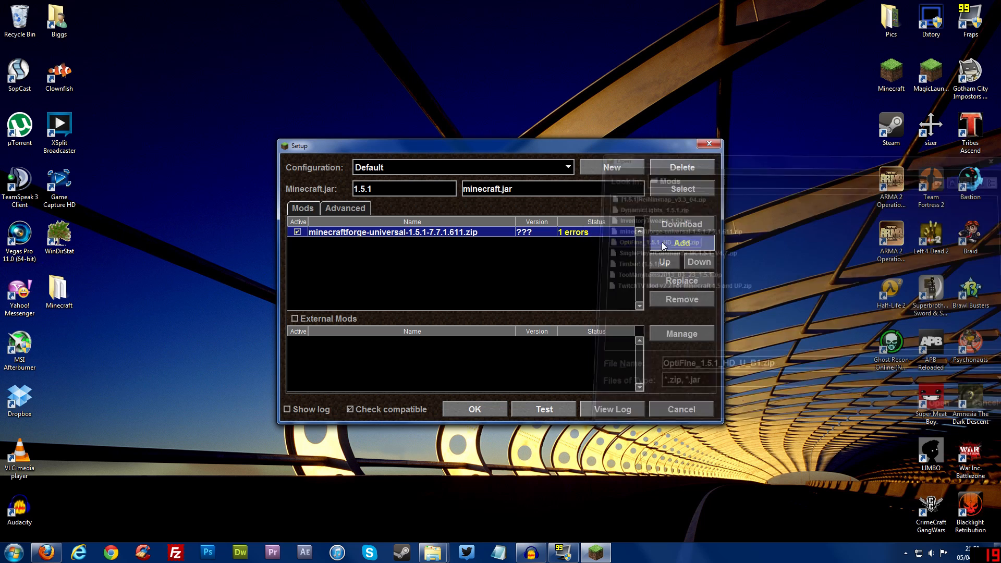
pyautogui.click(936, 402)
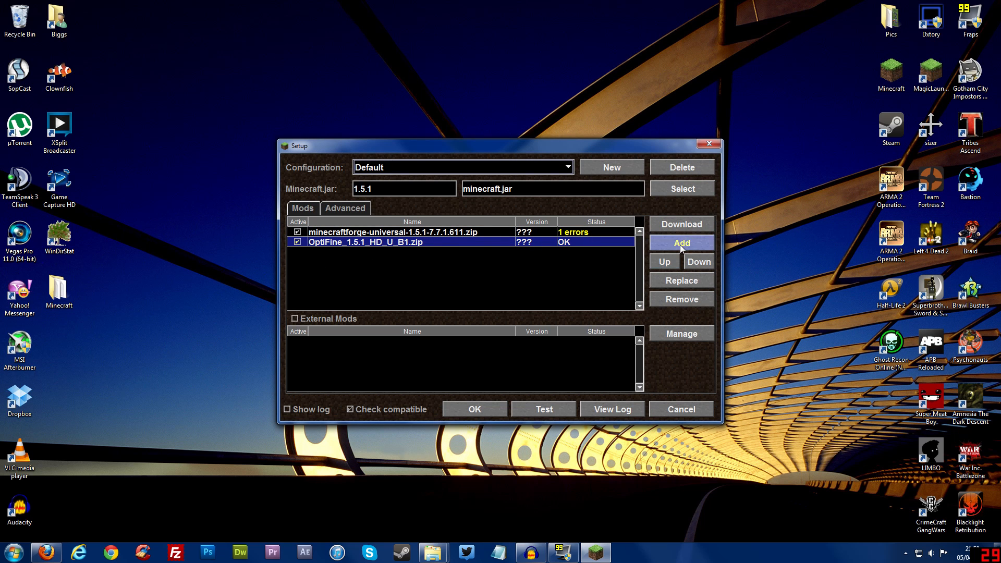
pyautogui.click(680, 243)
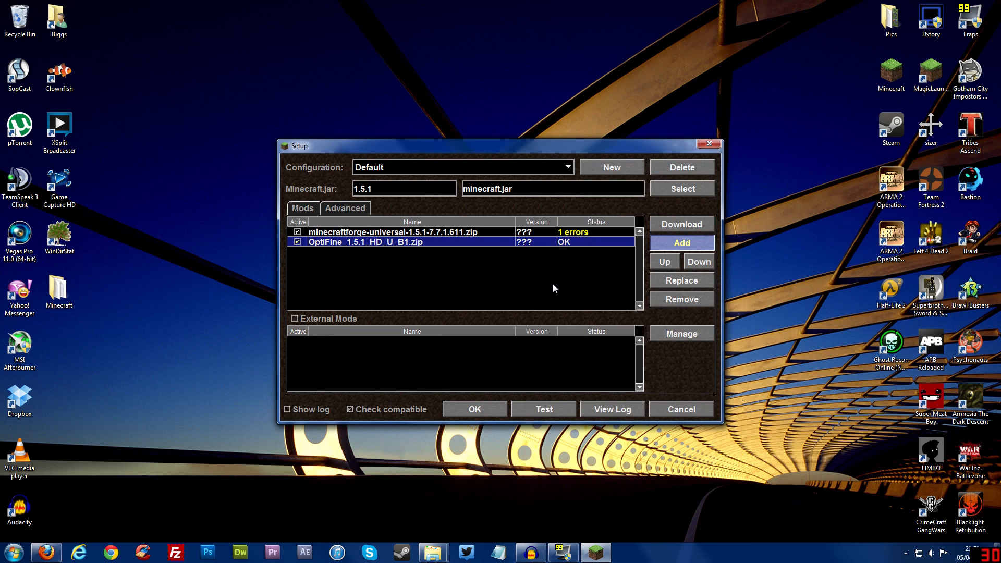
pyautogui.click(680, 242)
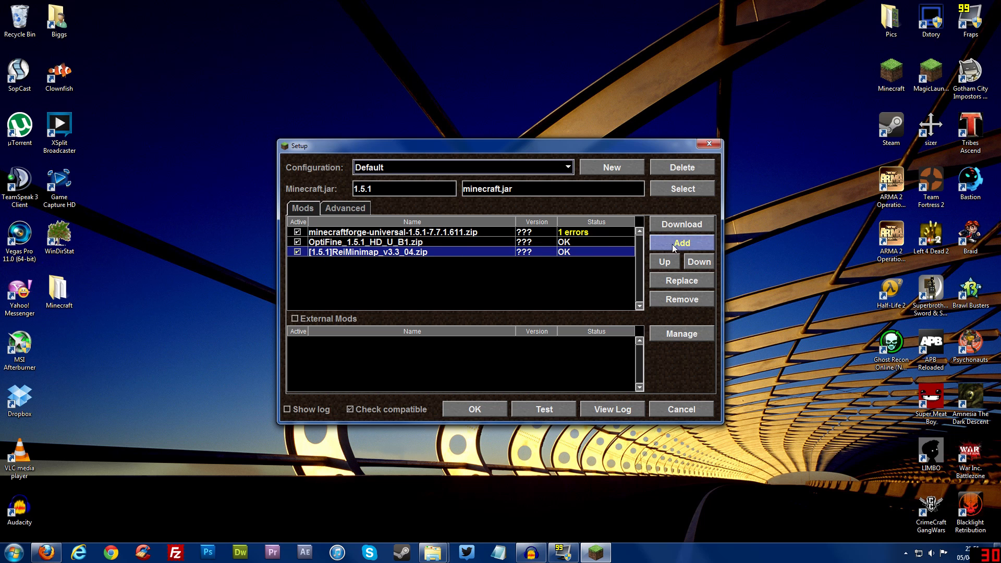
pyautogui.click(680, 242)
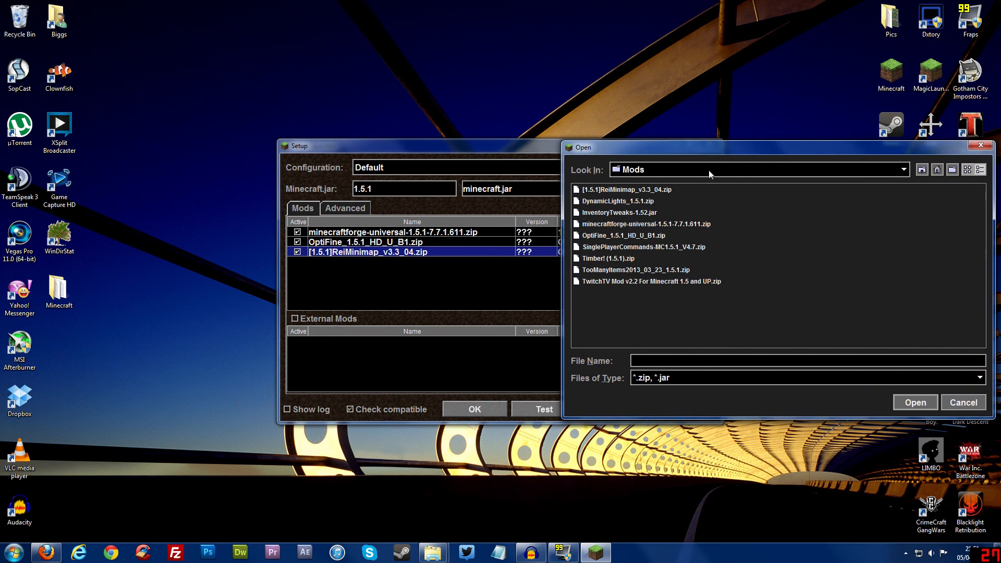
pyautogui.moveTo(633, 273)
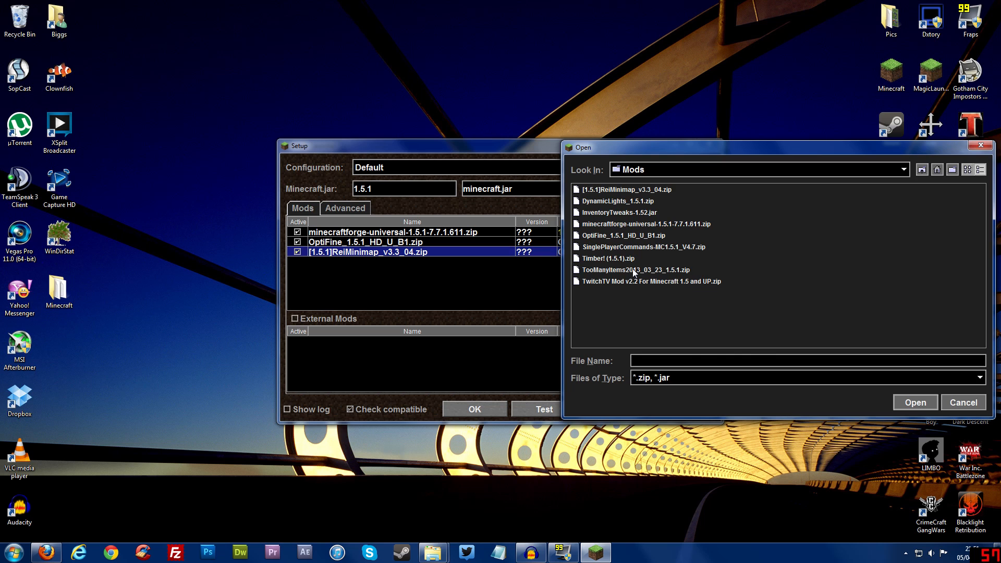
pyautogui.click(915, 402)
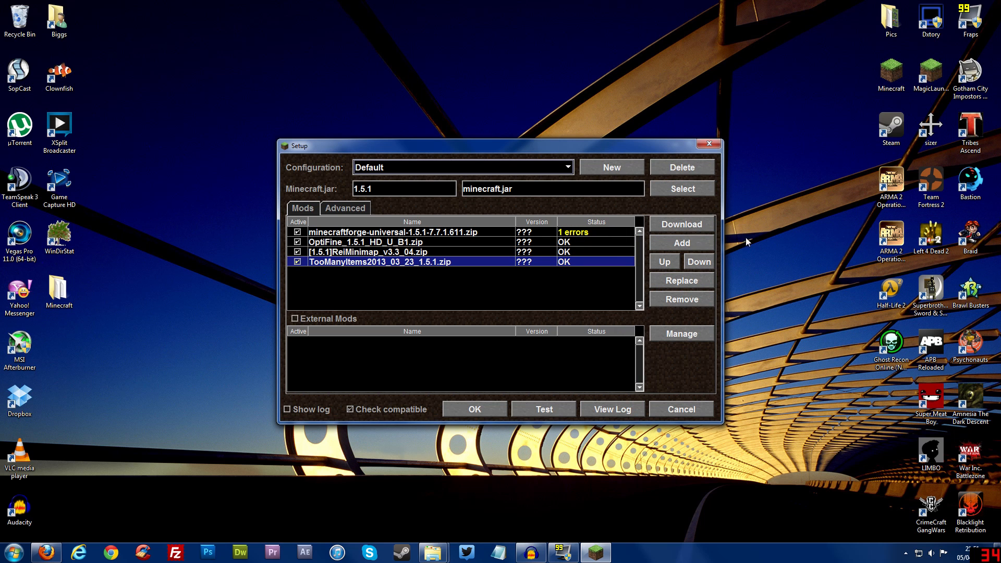
pyautogui.moveTo(427, 325)
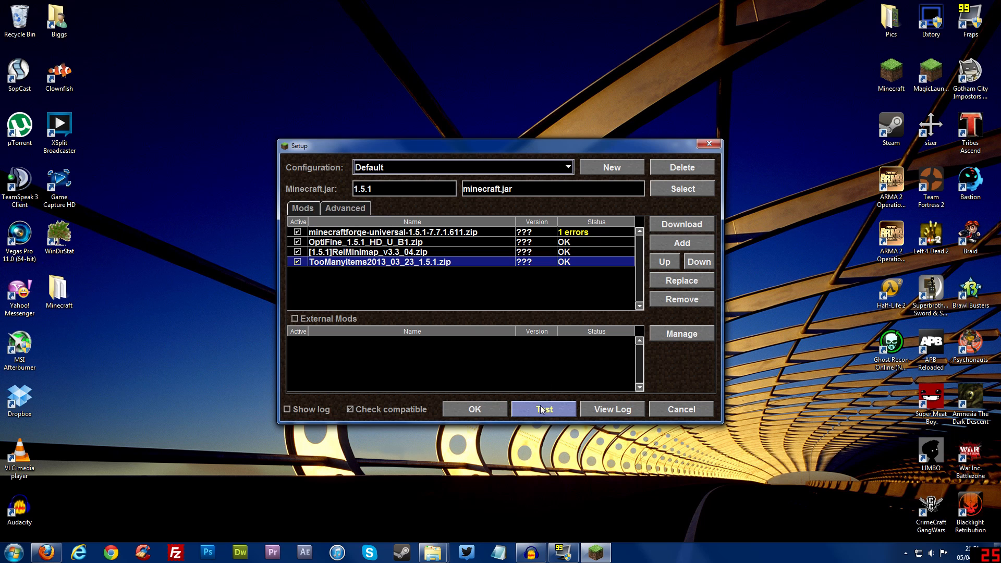
# Test the Default configuration, launching Minecraft 1.5.1 with 5 mods active
pyautogui.click(543, 409)
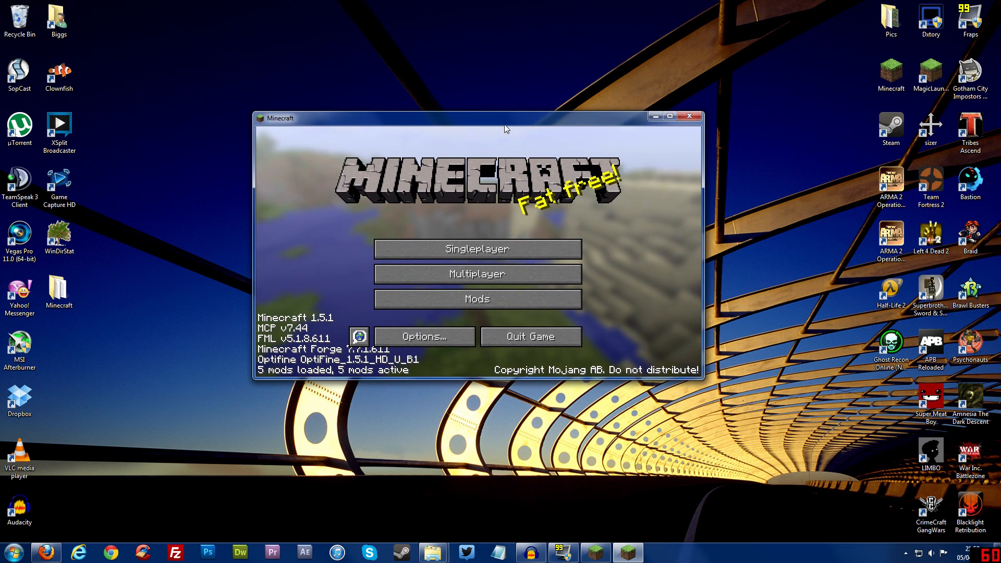
# Create a new singleplayer world, check Performance video settings, and enter the game with the minimap
pyautogui.click(476, 274)
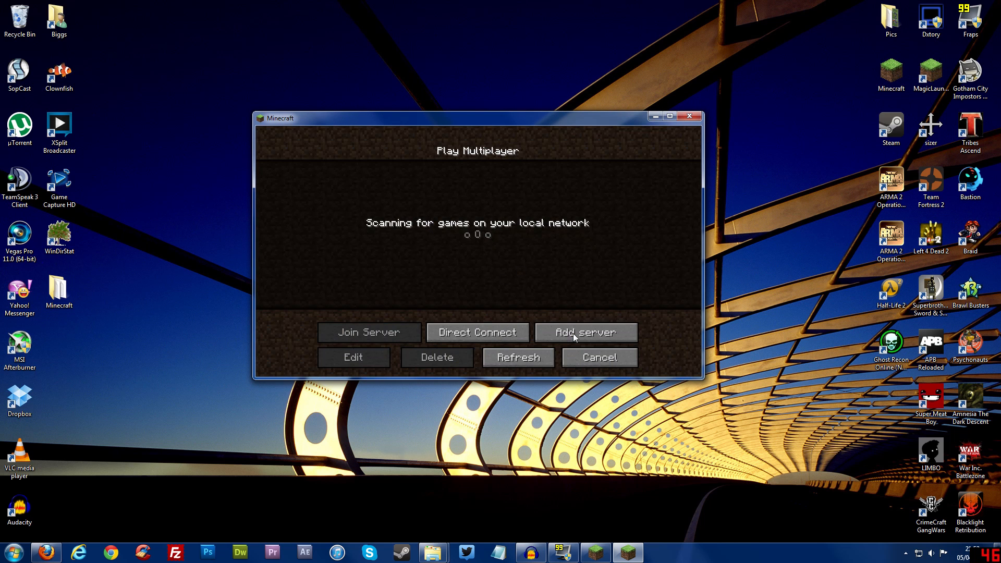
pyautogui.click(598, 356)
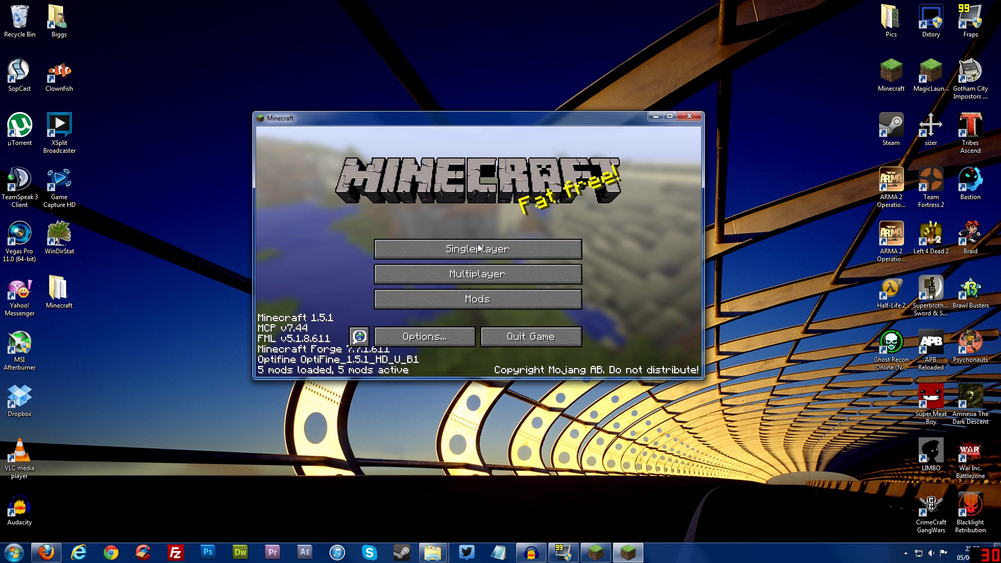
pyautogui.click(477, 248)
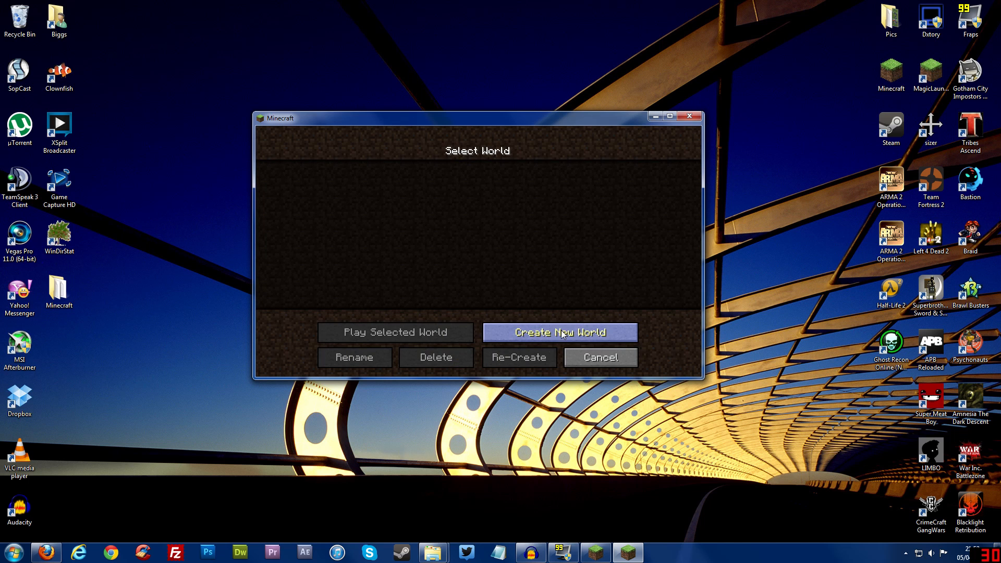
pyautogui.click(559, 332)
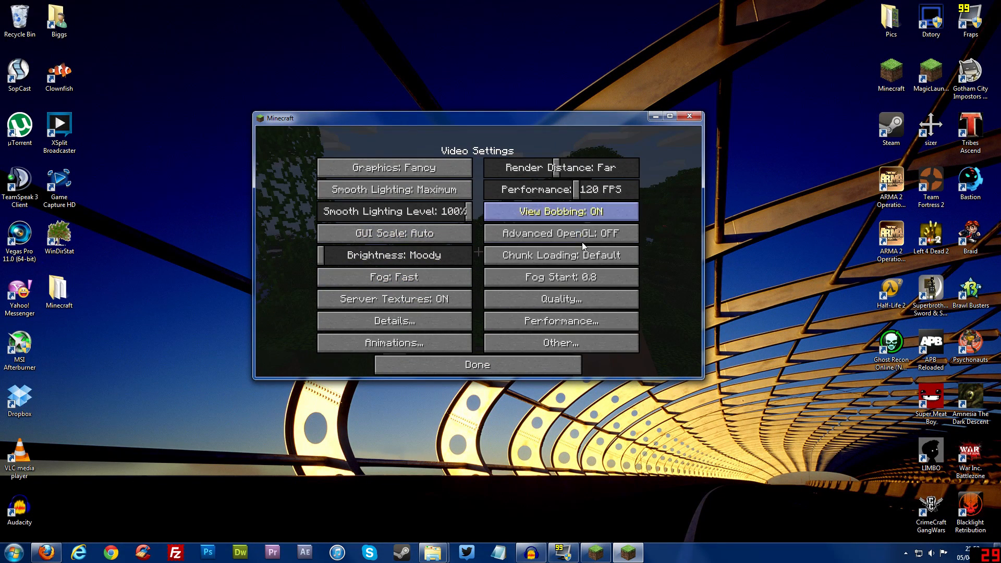
pyautogui.click(559, 321)
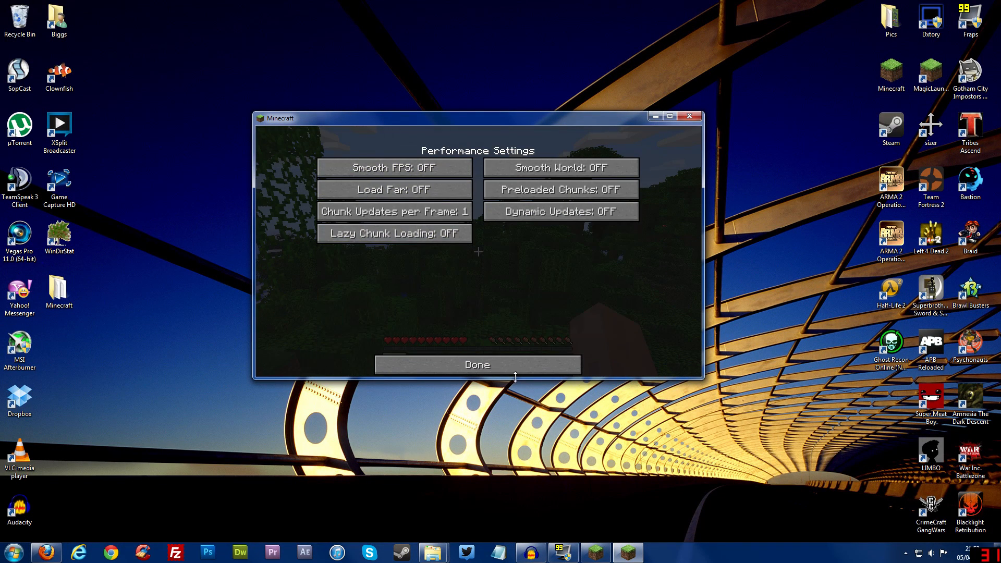
pyautogui.click(477, 364)
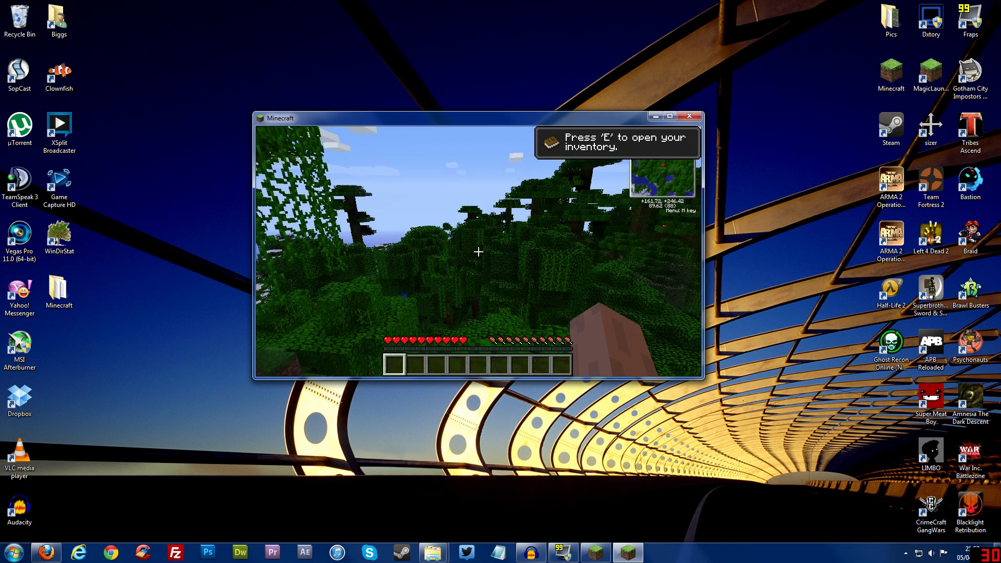
# Explore the jungle world with the minimap showing, then pause to the Game menu
pyautogui.press('e')
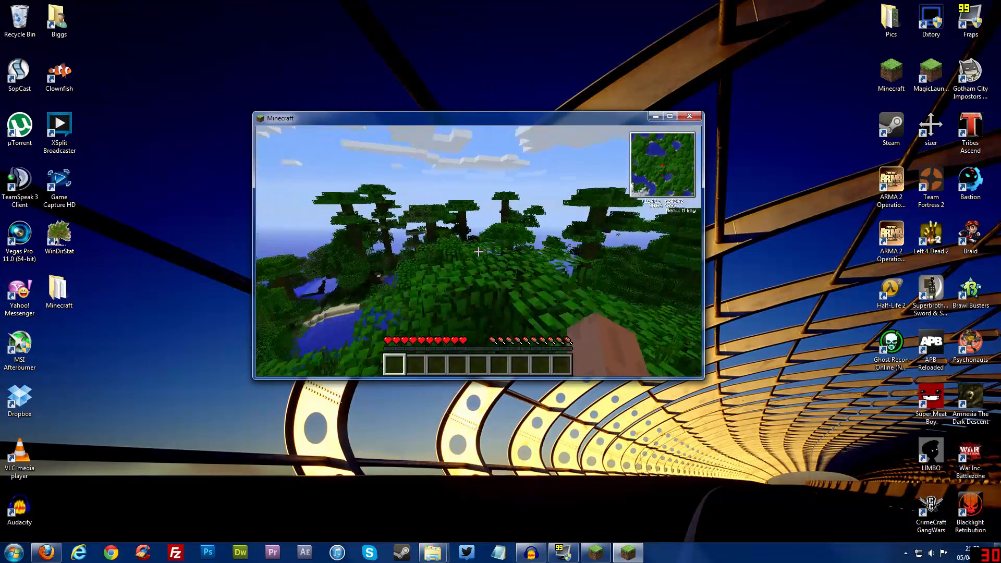
pyautogui.press('Escape')
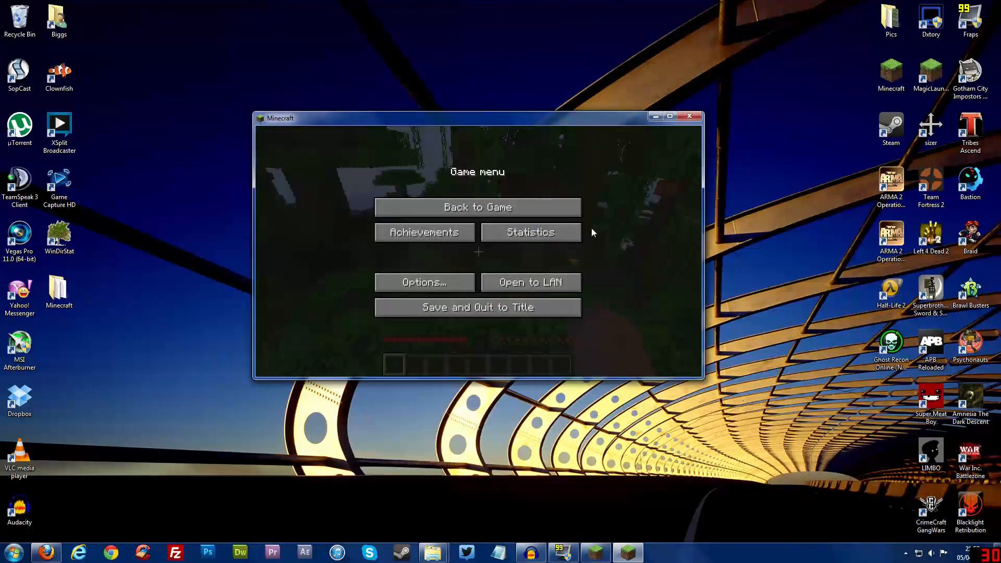
# Save and Quit to Title, closing Minecraft to return to the Setup dialog
pyautogui.click(477, 307)
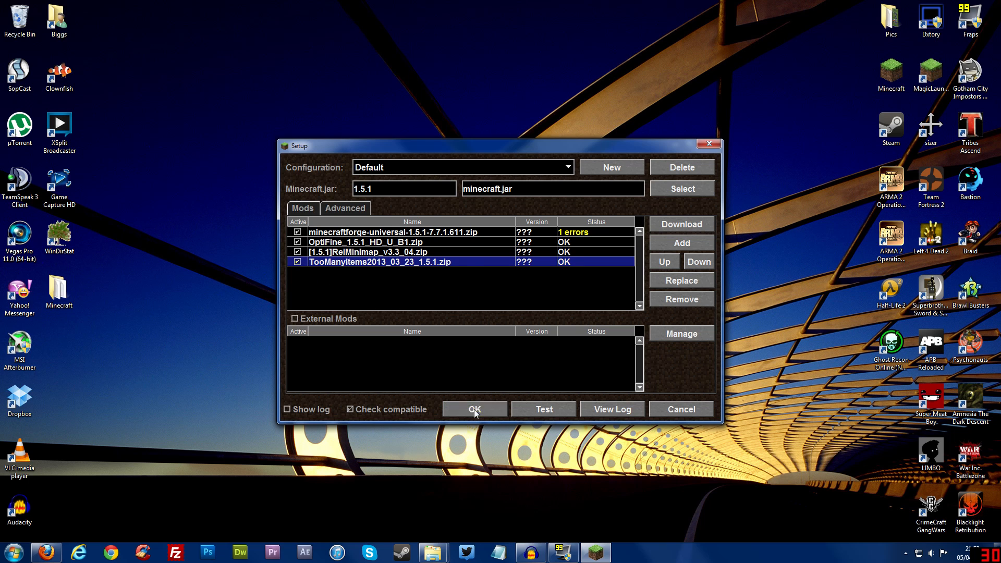
# Confirm the Default configuration's four-mod list with OK, returning to the main launcher
pyautogui.click(474, 409)
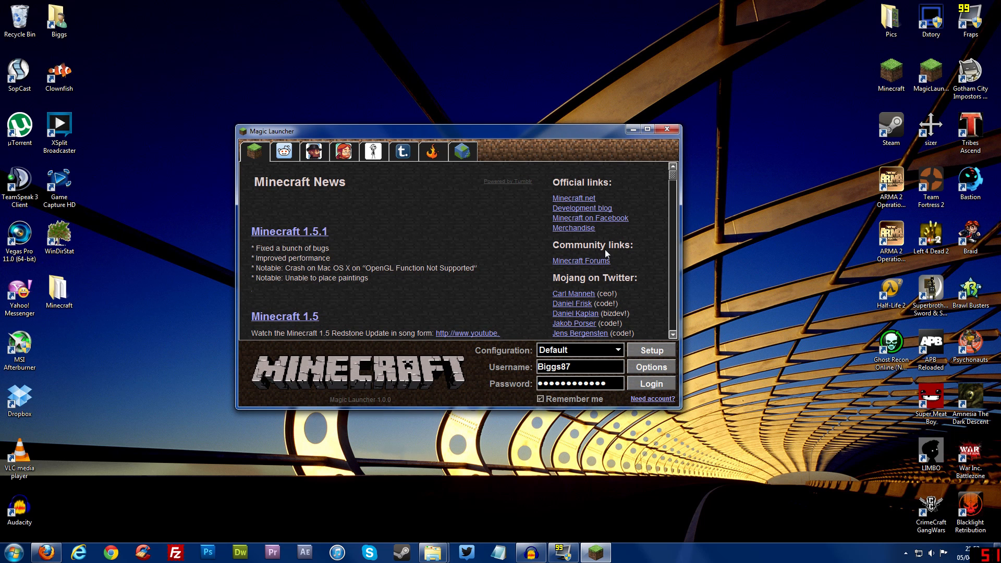
pyautogui.moveTo(629, 71)
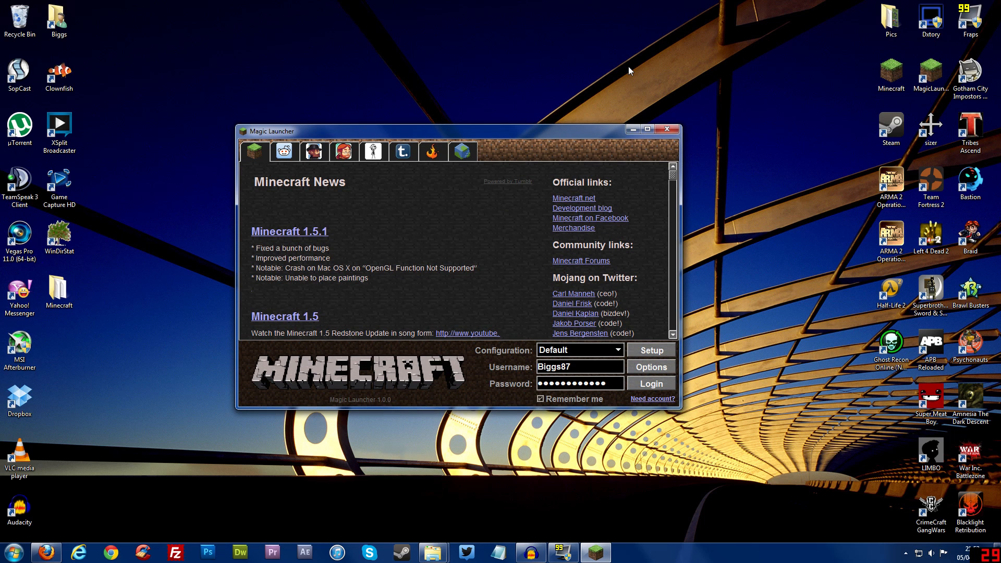
pyautogui.moveTo(633, 129)
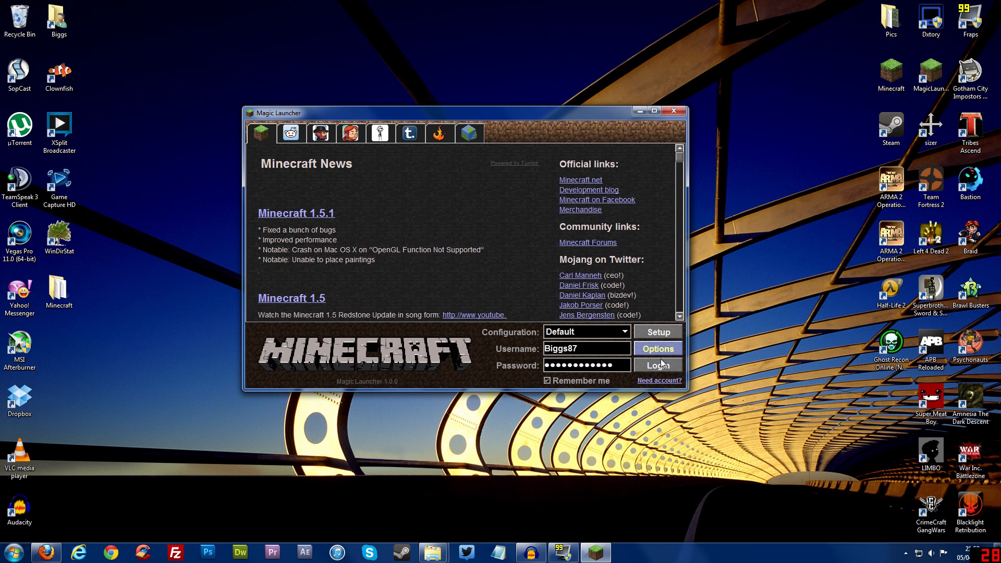
pyautogui.moveTo(673, 377)
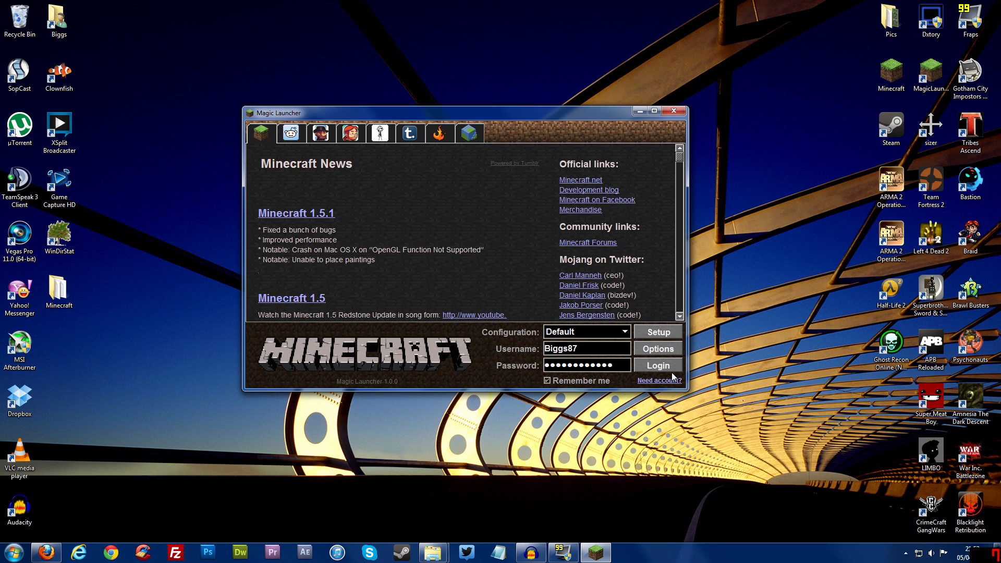
pyautogui.moveTo(702, 391)
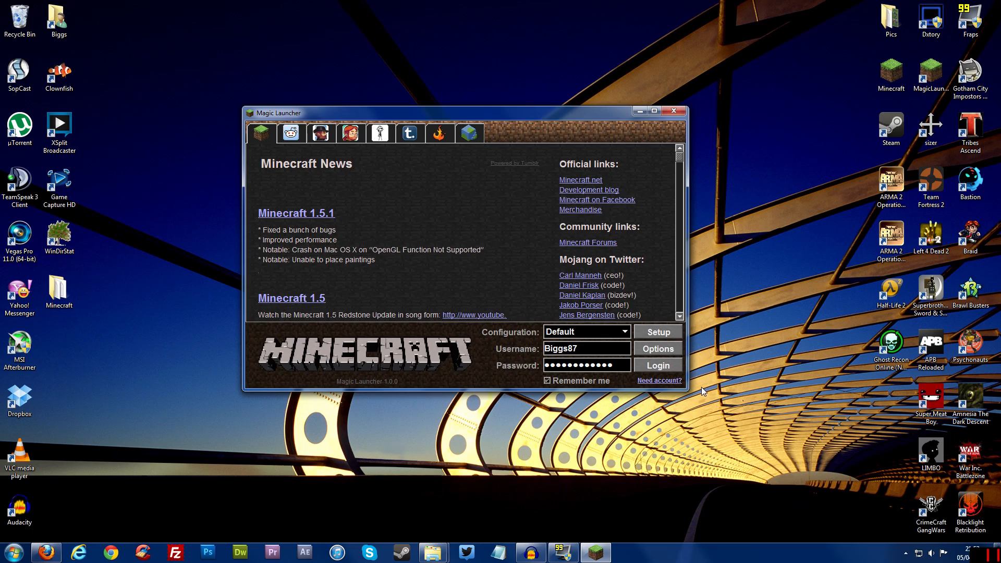